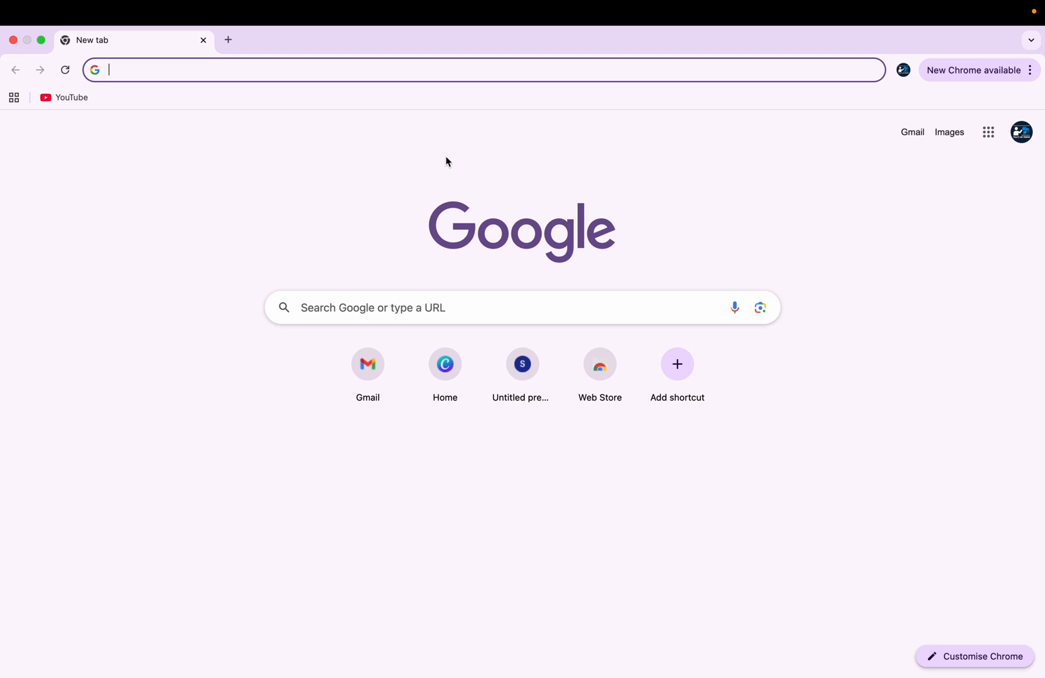
- Navigate to the FunBlocks website by entering 'funblocks' in the address bar
text(fu)
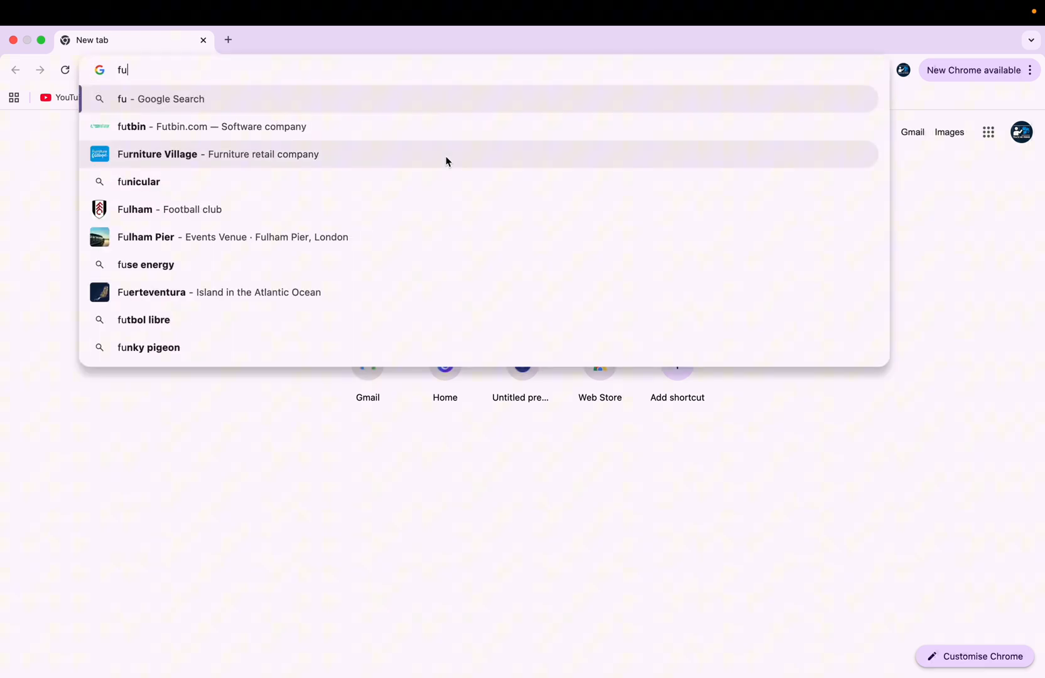
text(nblocks)
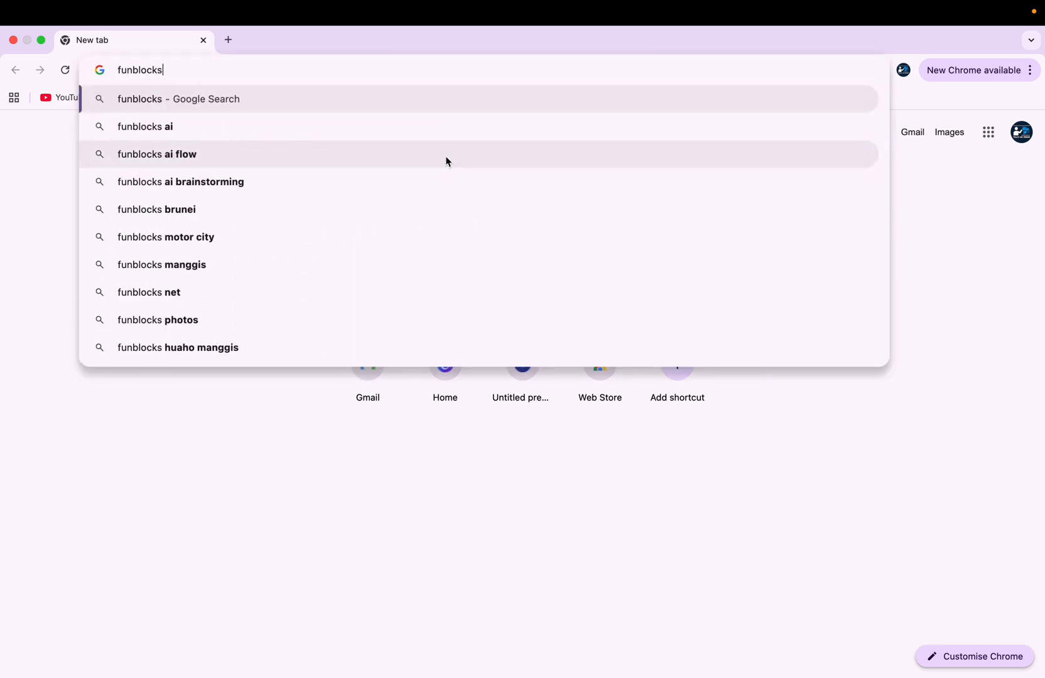
click(150, 292)
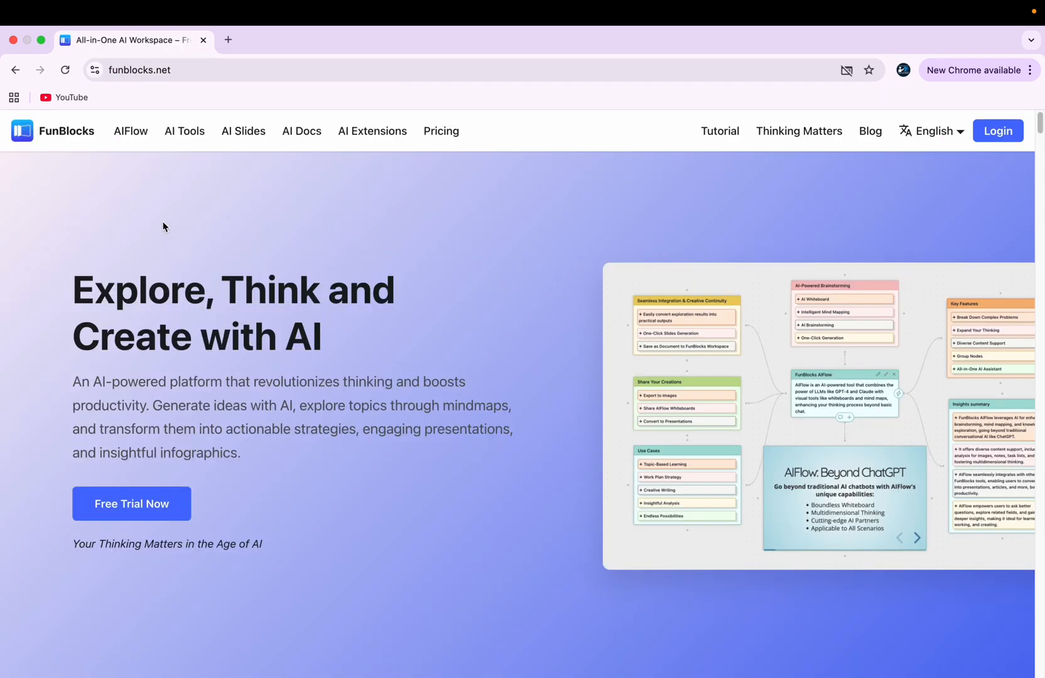
mouse_move(243, 131)
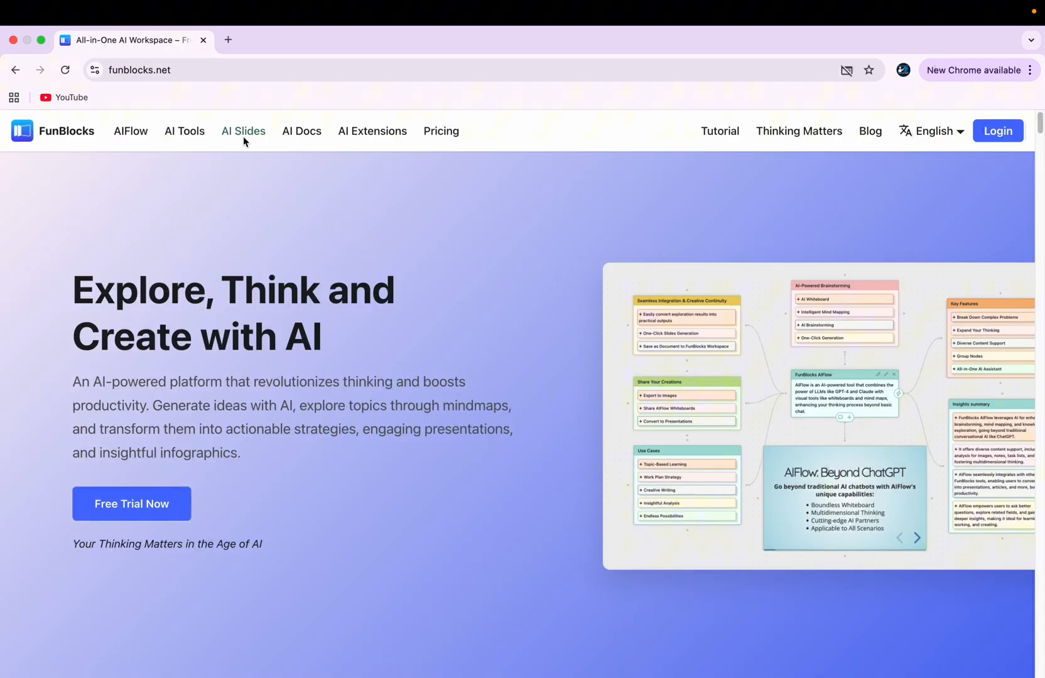
- Go to the AI Slides page and start the free trial, opening the FunBlocks workspace
click(244, 130)
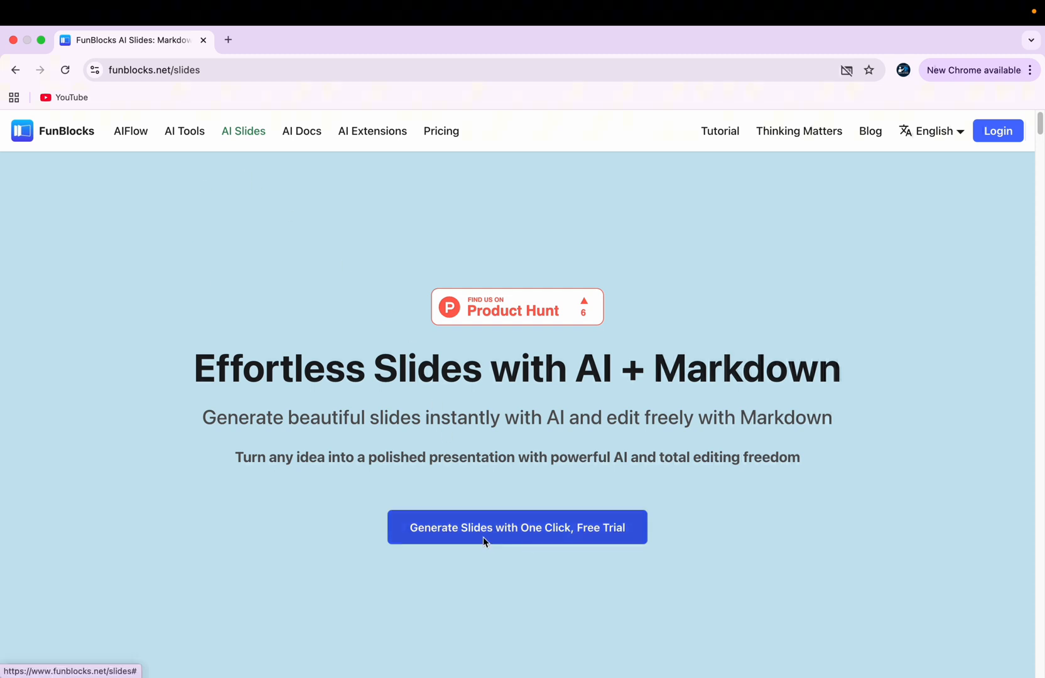
click(516, 527)
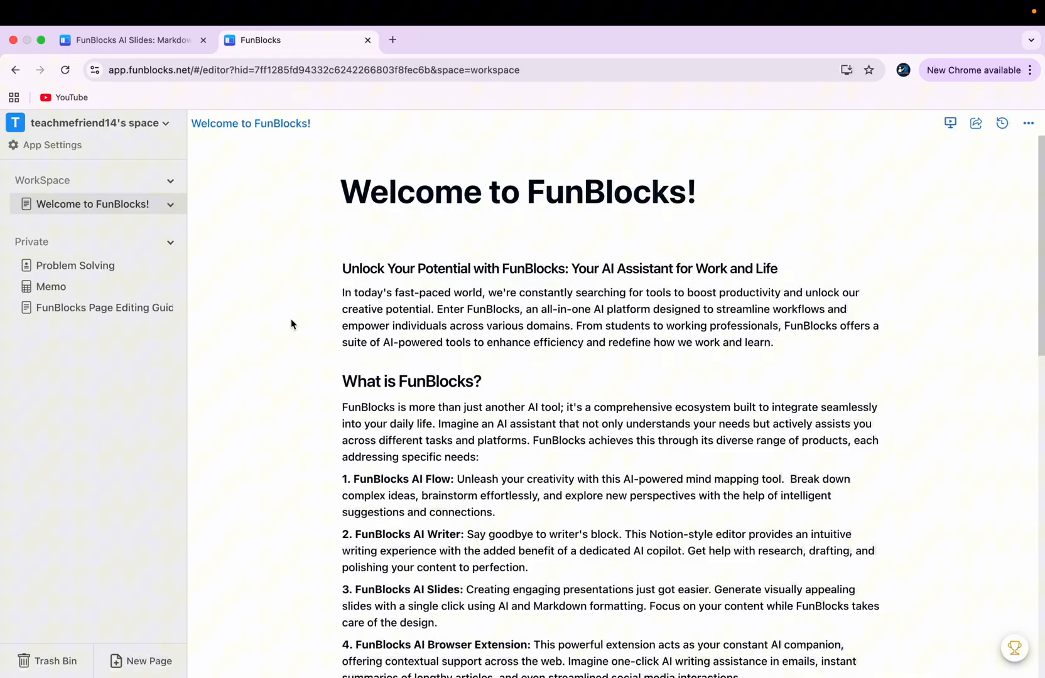
mouse_move(332, 252)
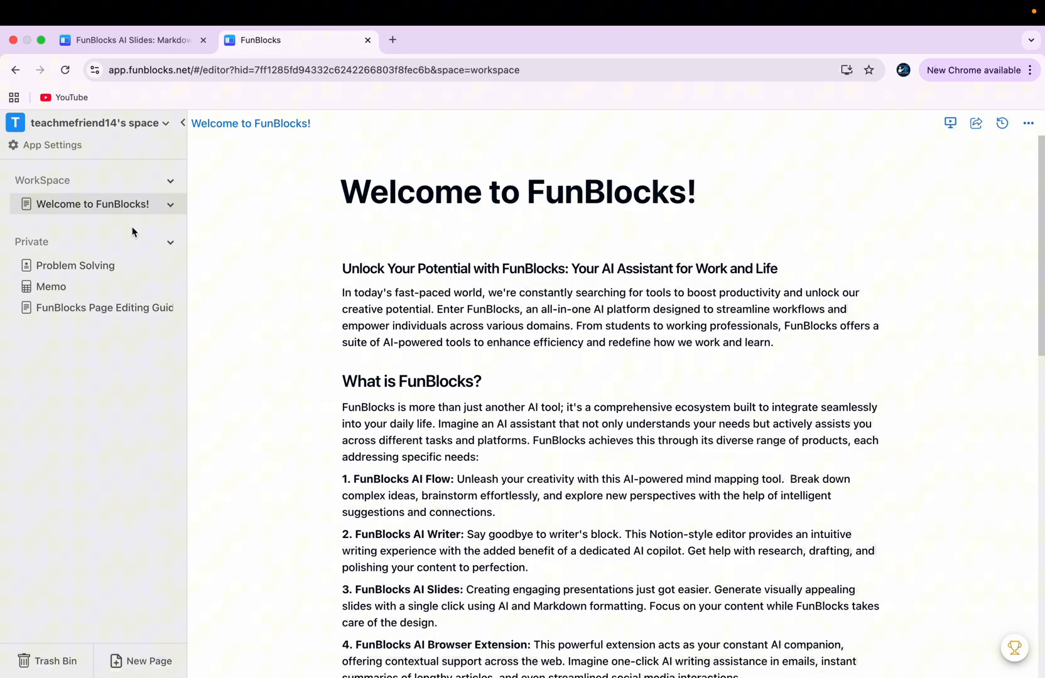
mouse_move(151, 181)
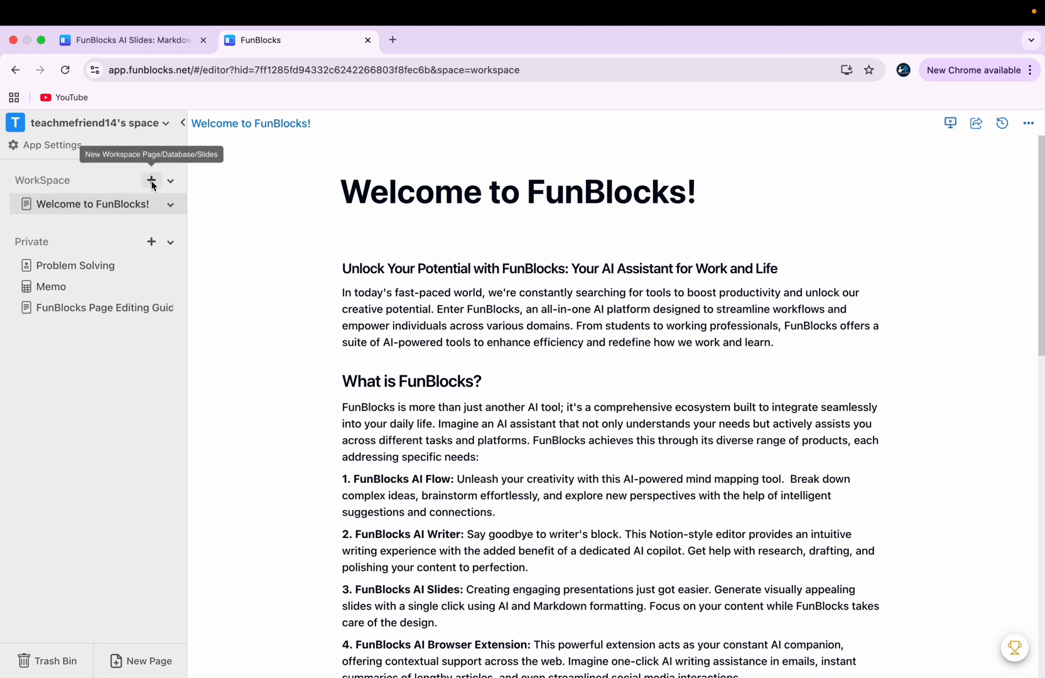
- Start a new workspace item, compare the Slides and AI Whiteboard options, and settle on Slides
click(151, 181)
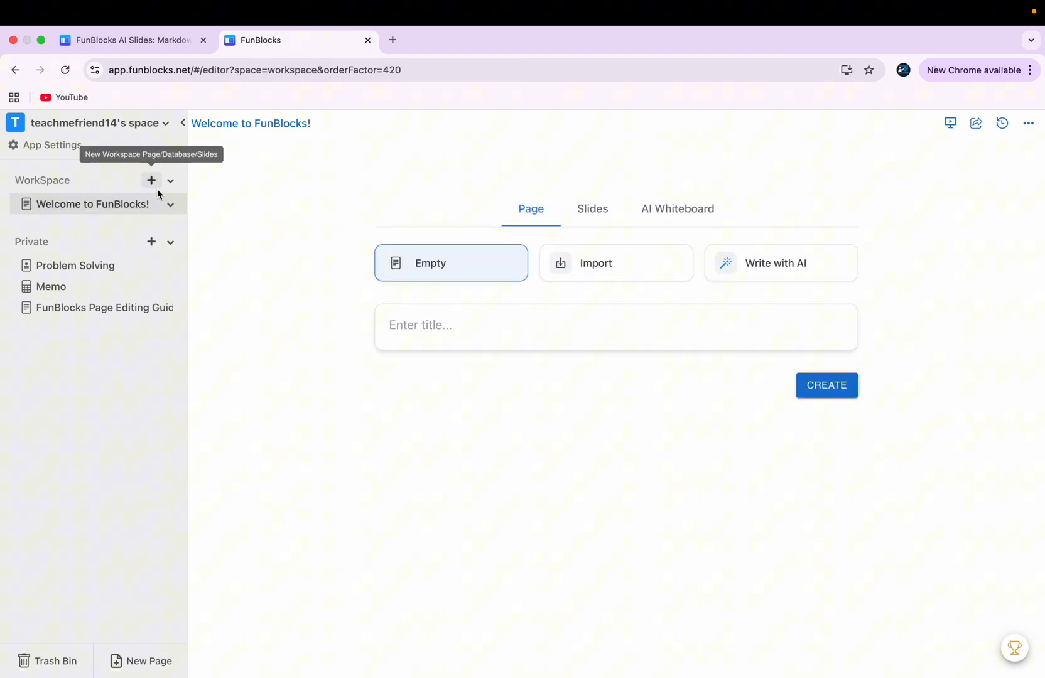
mouse_move(589, 279)
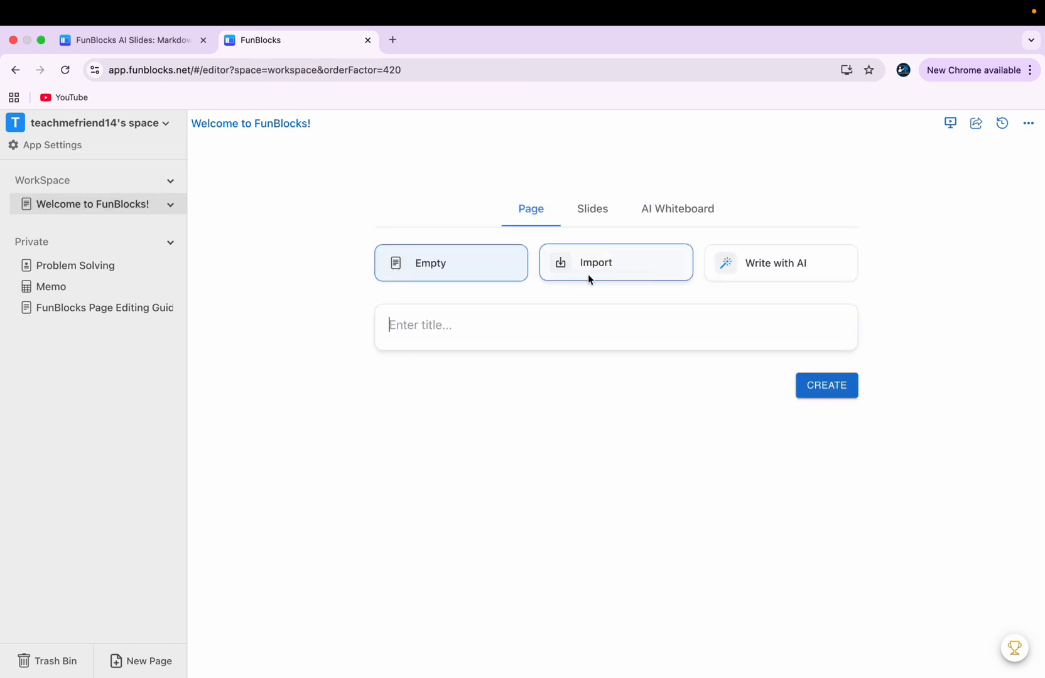
mouse_move(545, 248)
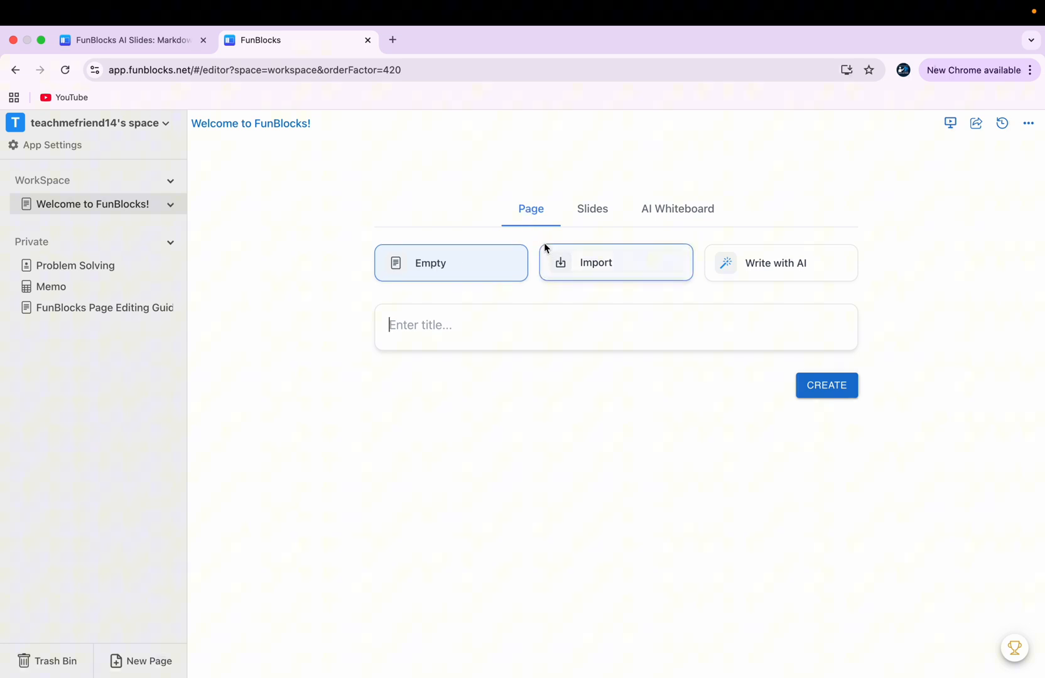
click(592, 209)
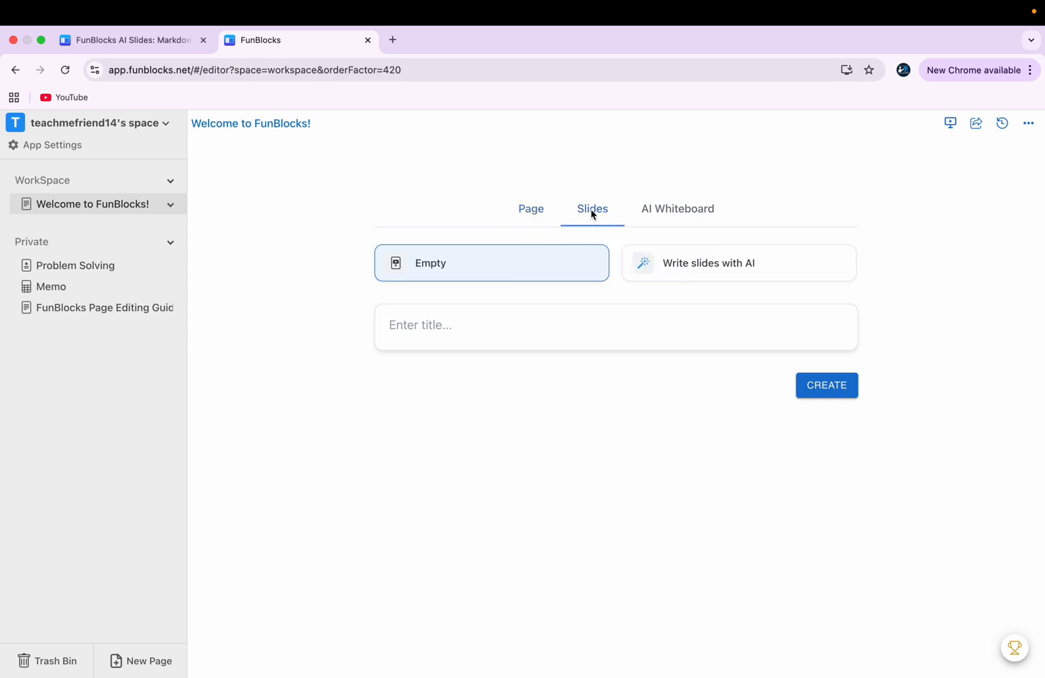
click(677, 208)
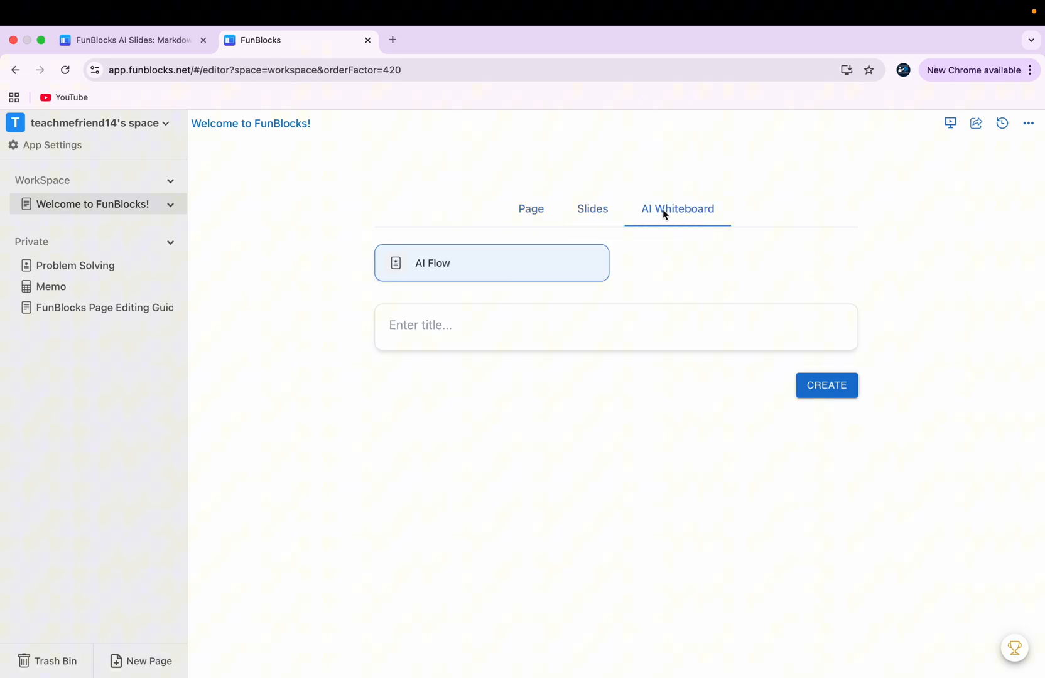
click(591, 208)
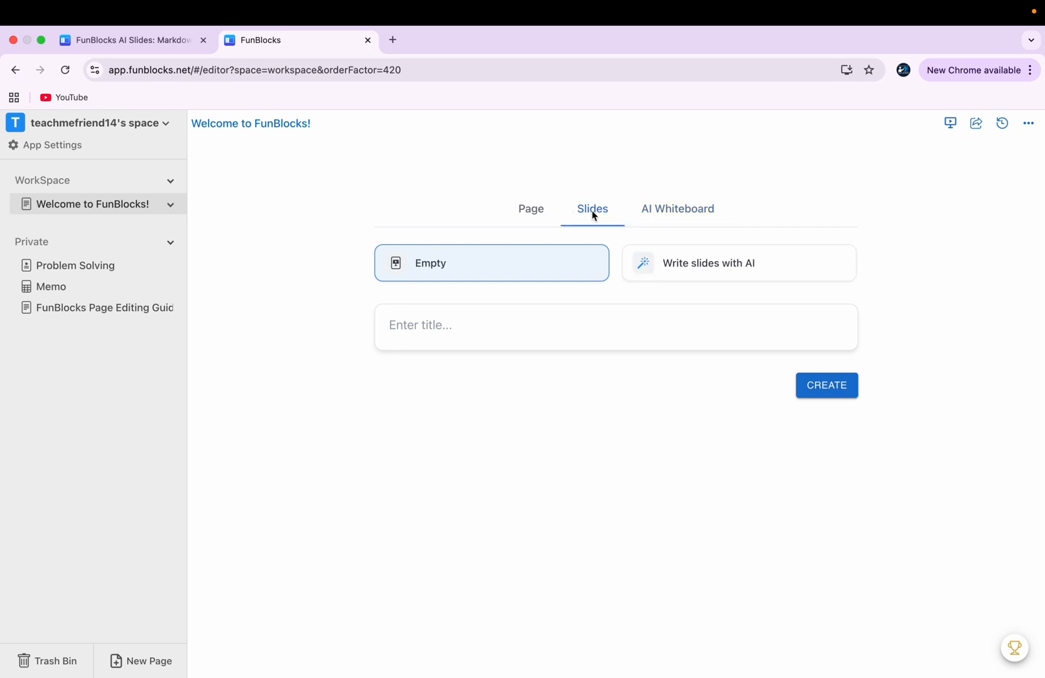
mouse_move(421, 261)
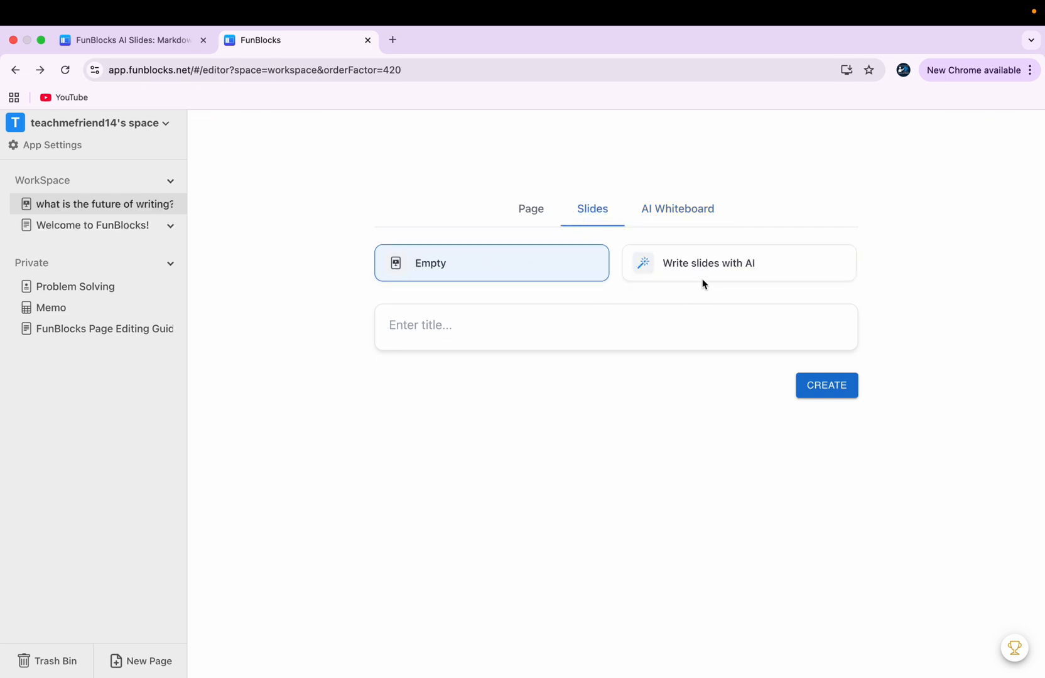
- Create an AI-written slides document titled 'What is the future of writing?'
click(737, 261)
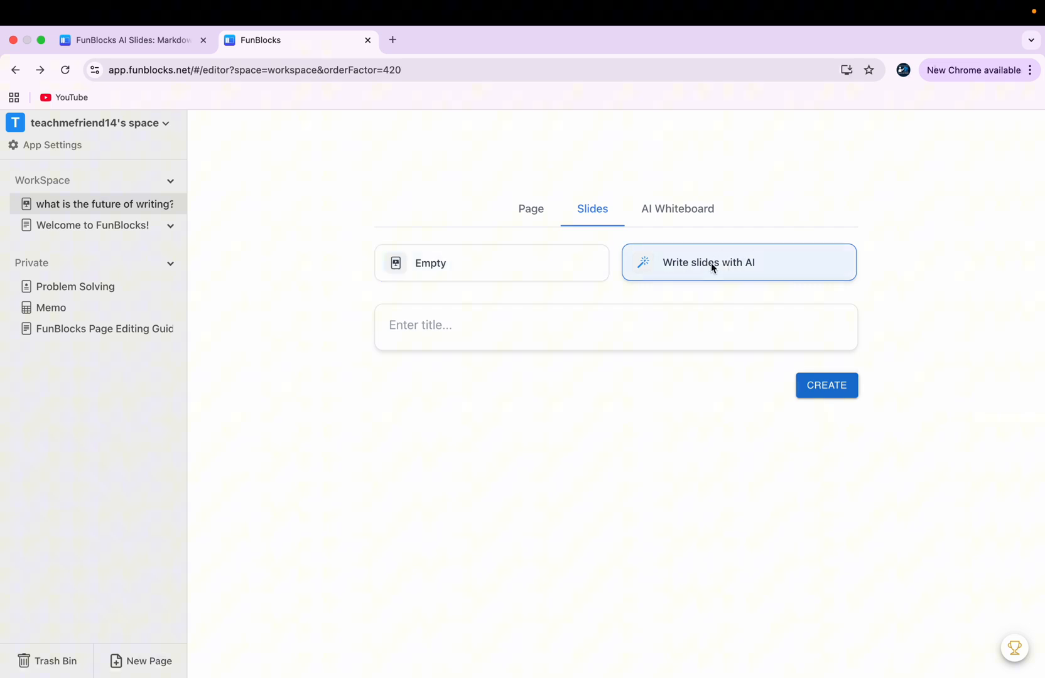
mouse_move(429, 325)
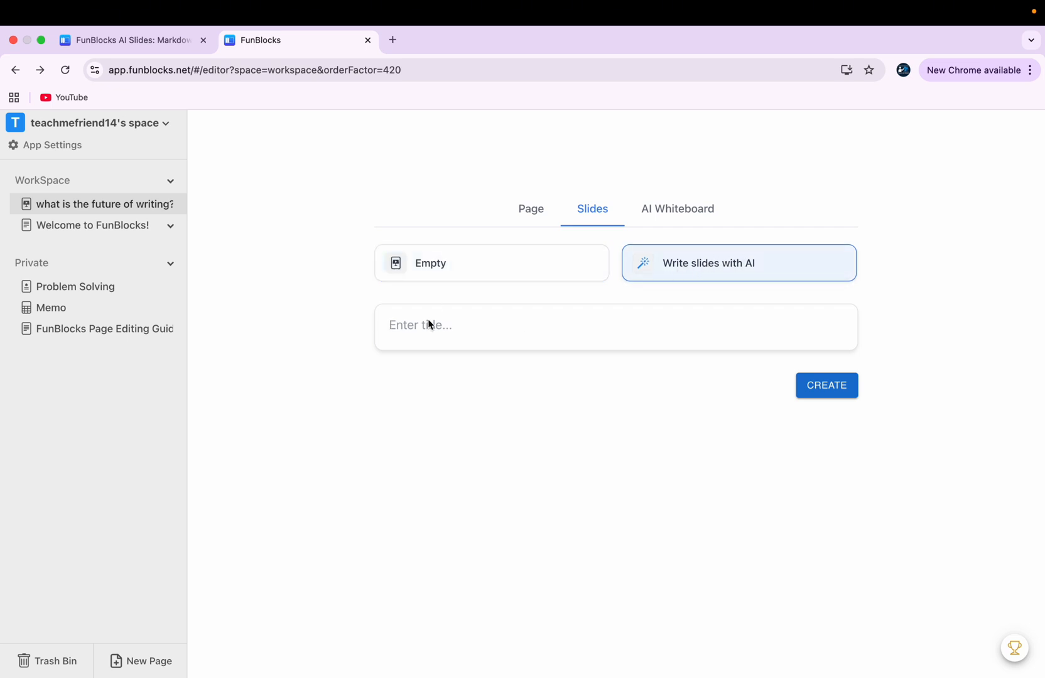
text(What is the future of writing?)
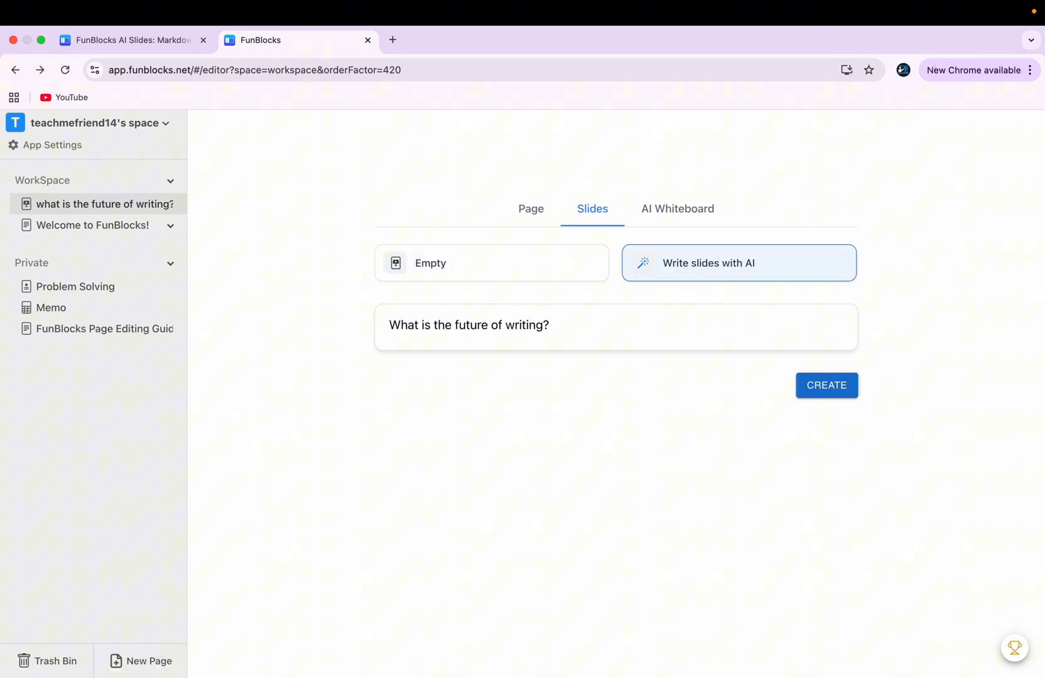
click(826, 385)
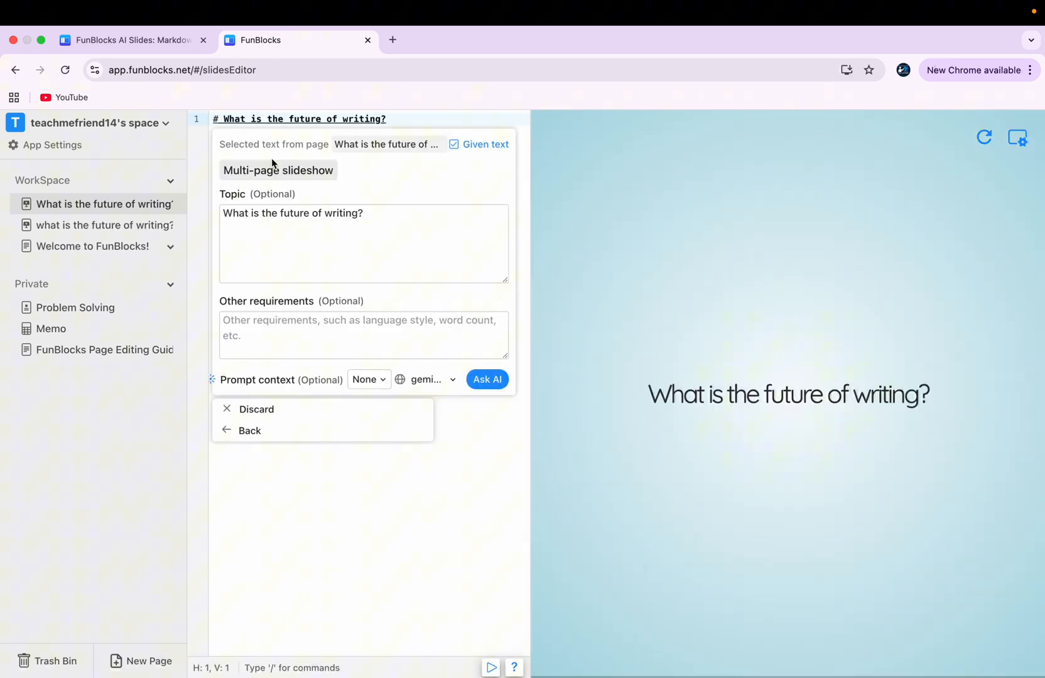
mouse_move(247, 228)
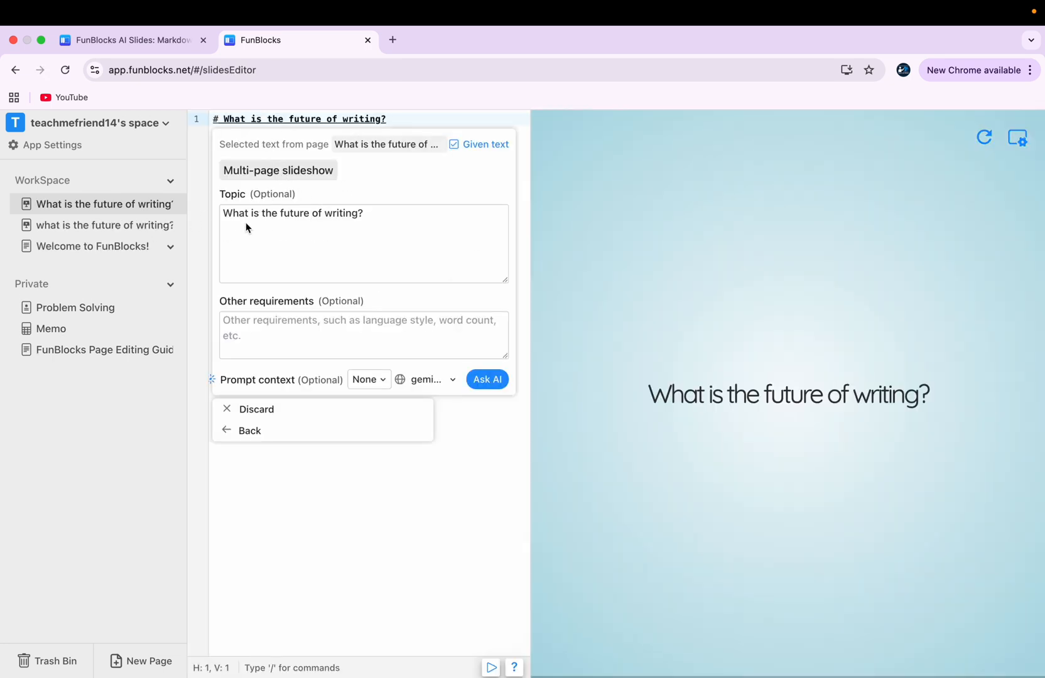
- Generate the slide deck from the topic using the gpt-4.1 model
click(368, 379)
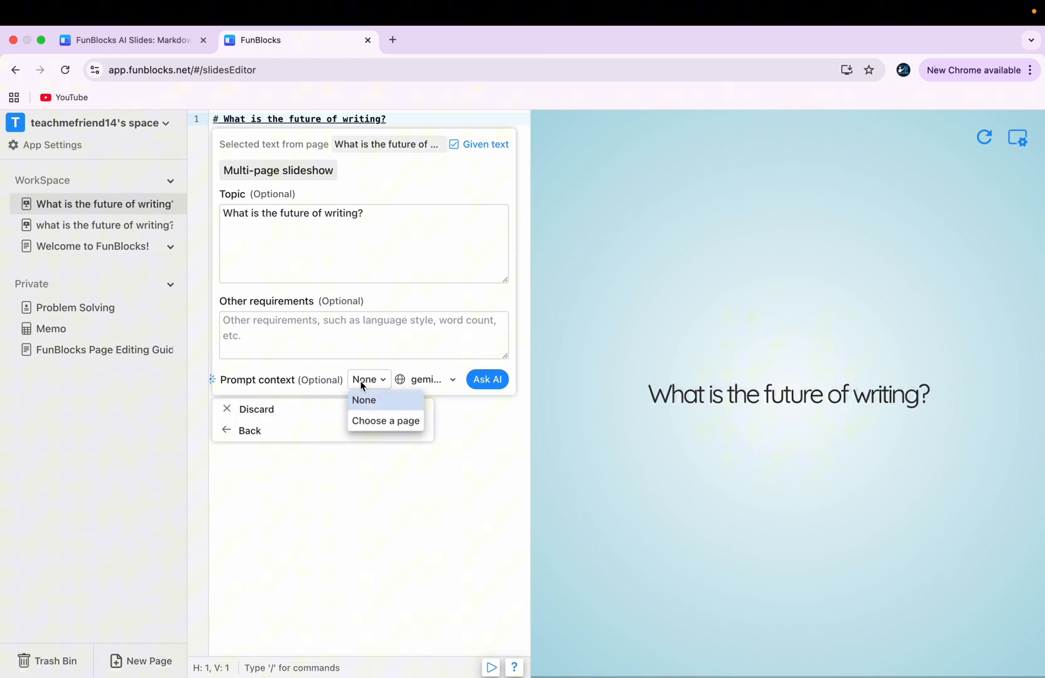
click(426, 379)
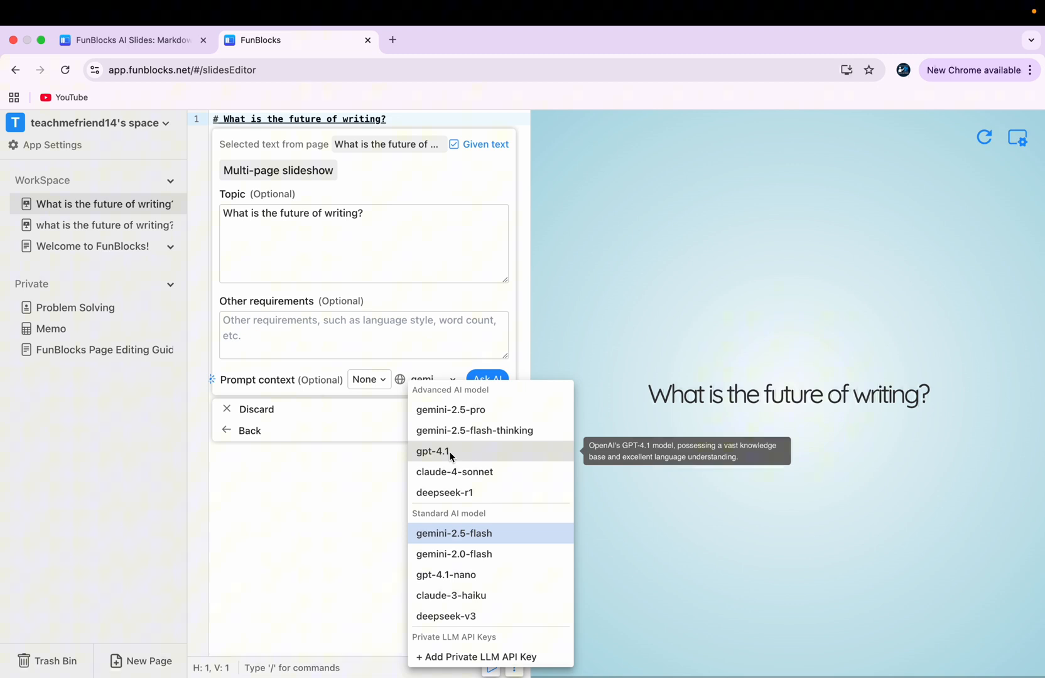
click(433, 451)
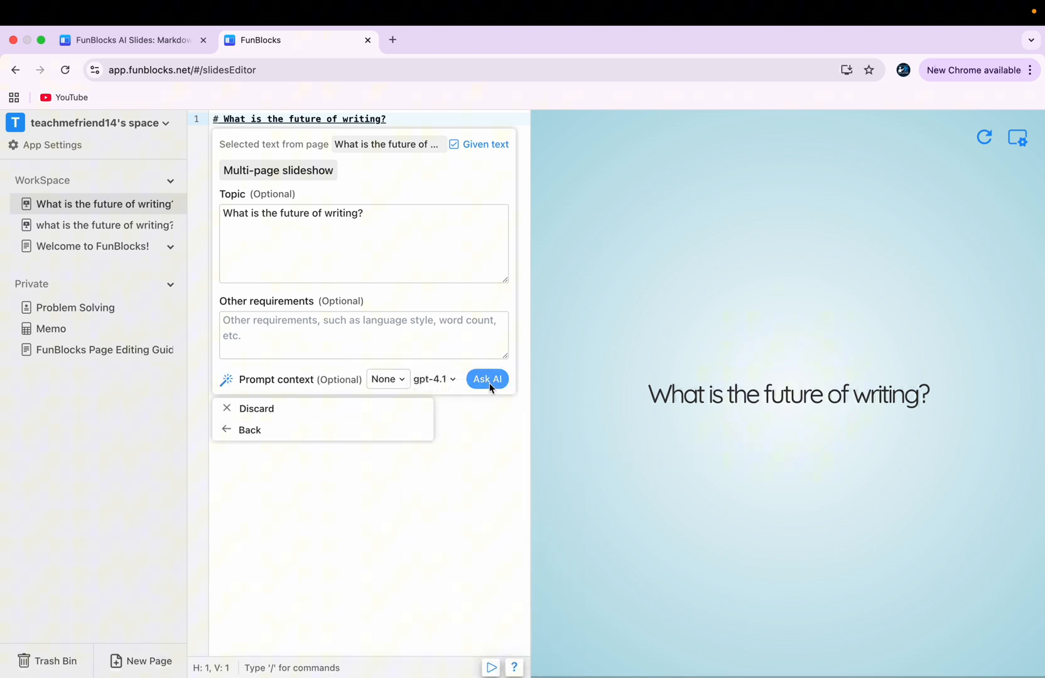
click(487, 379)
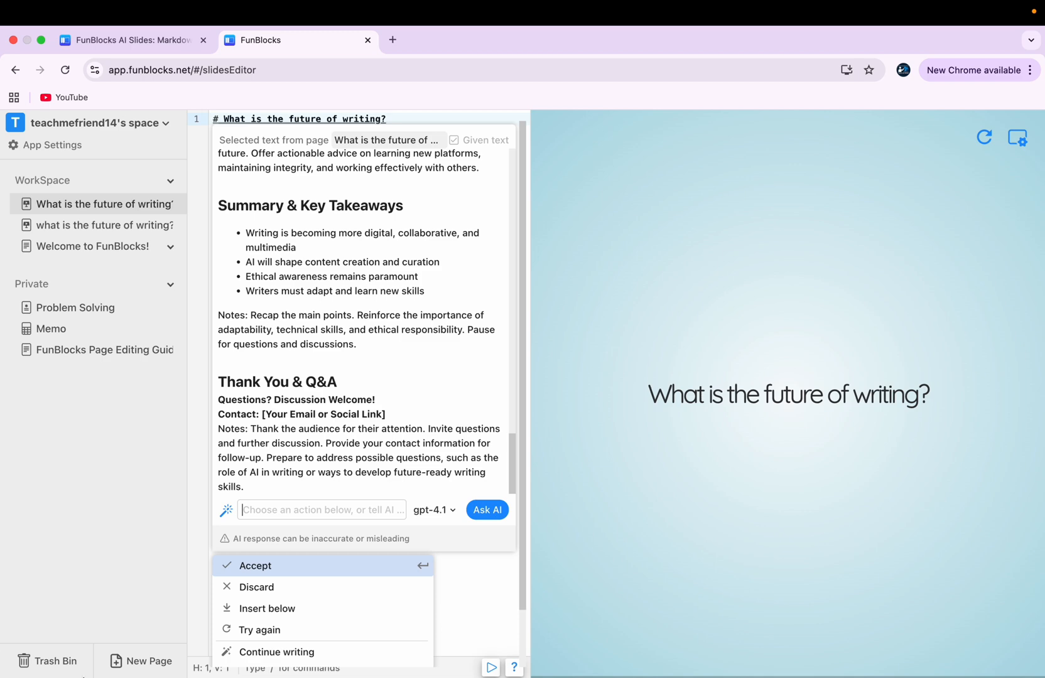
scroll(up, 3)
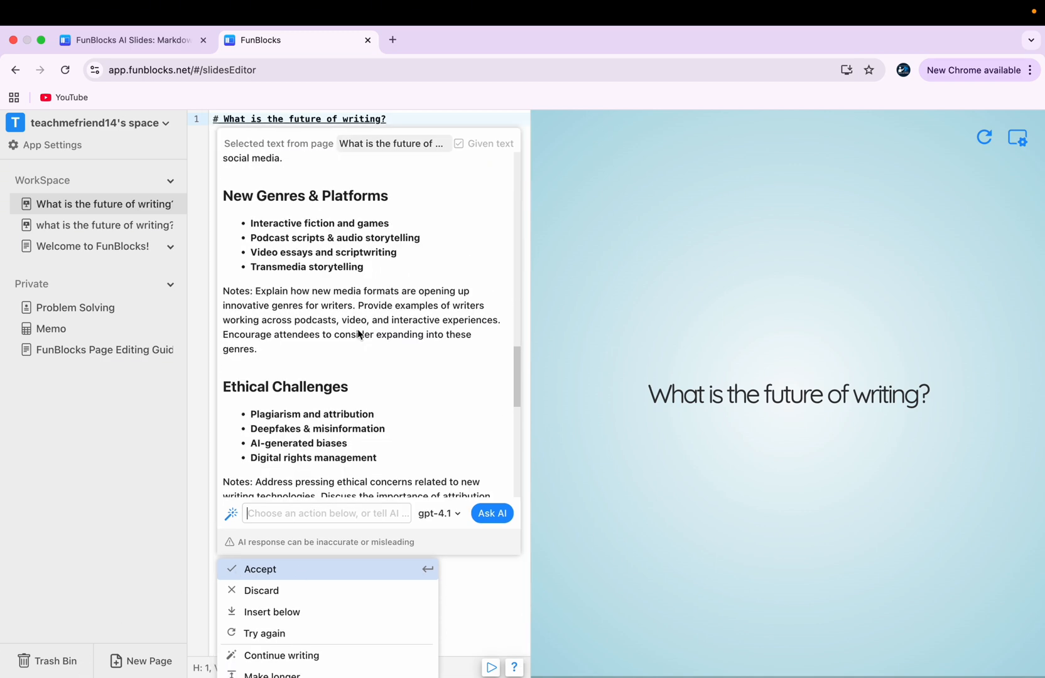
scroll(down, 3)
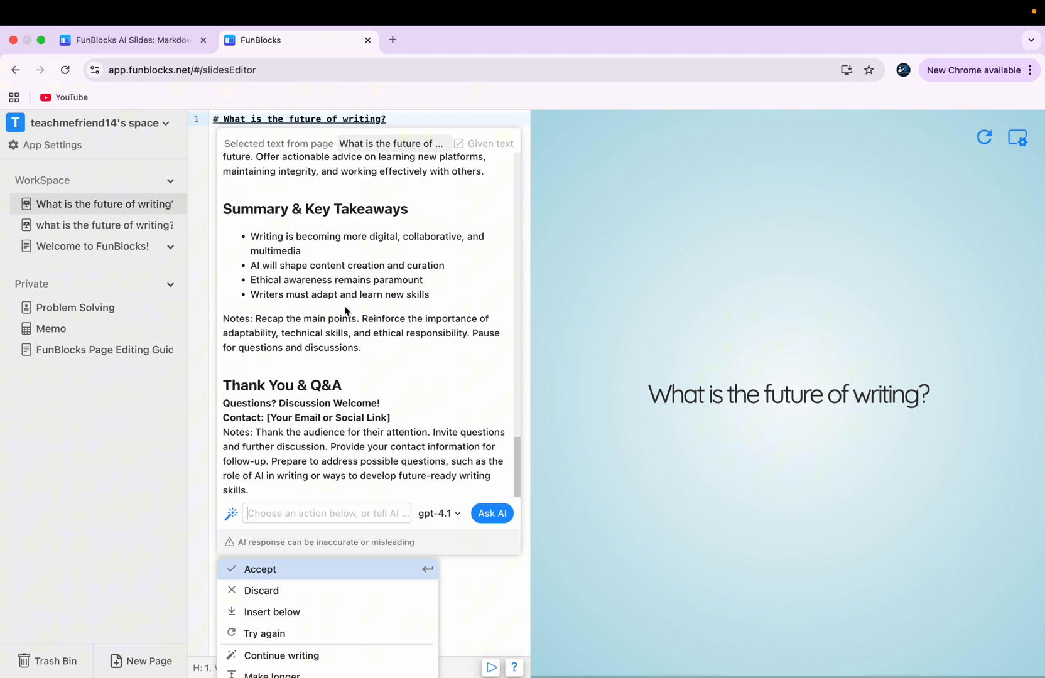
click(260, 569)
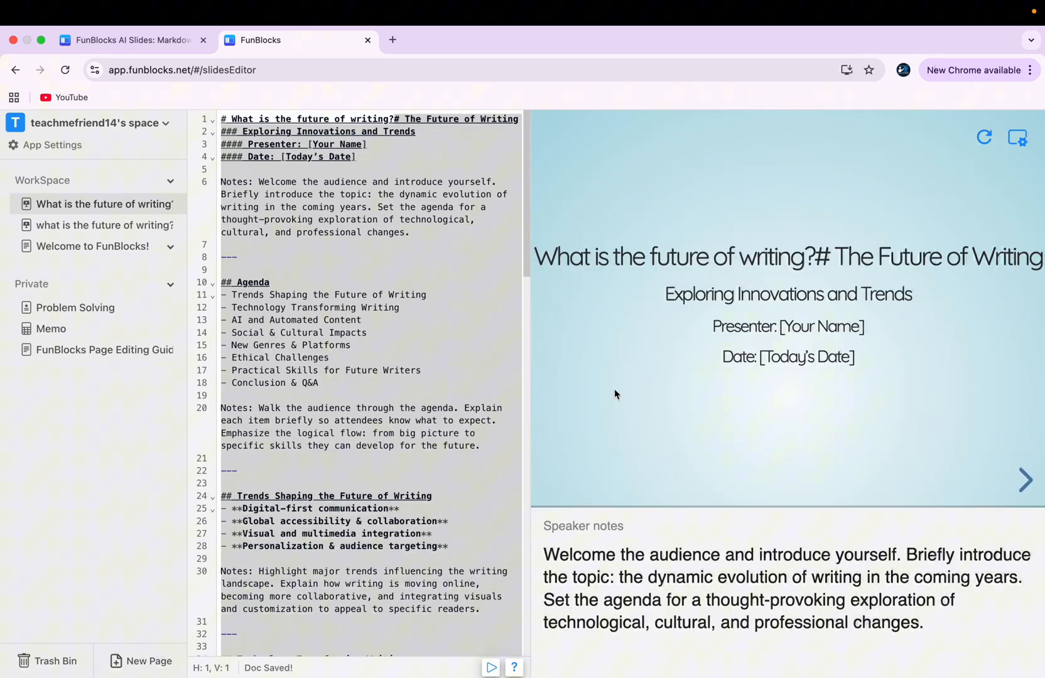
mouse_move(753, 408)
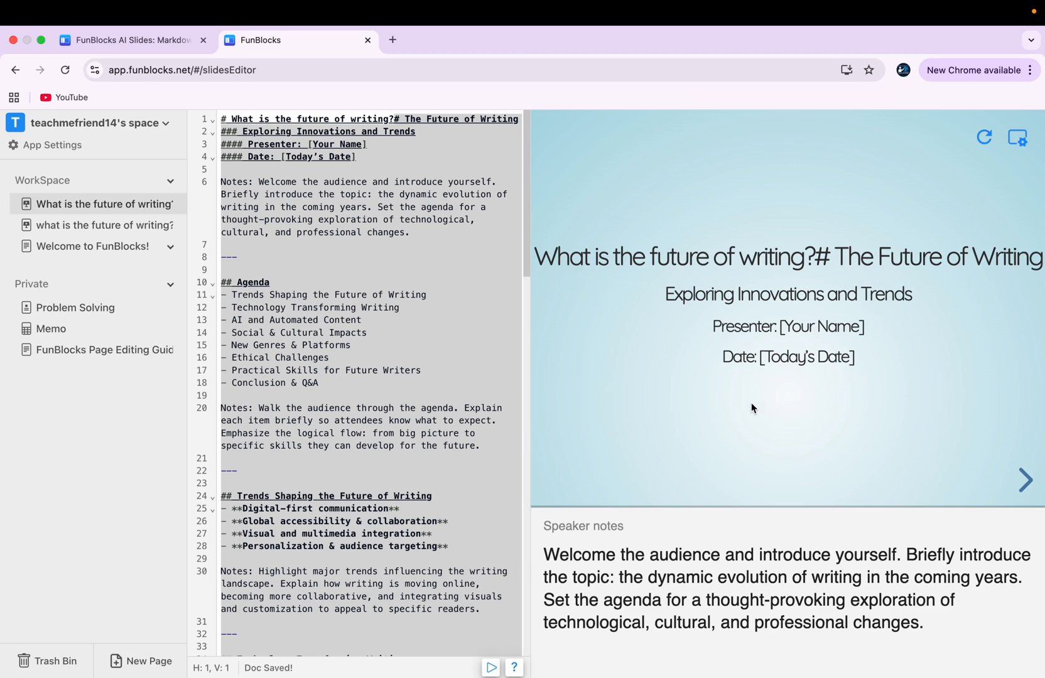
mouse_move(673, 545)
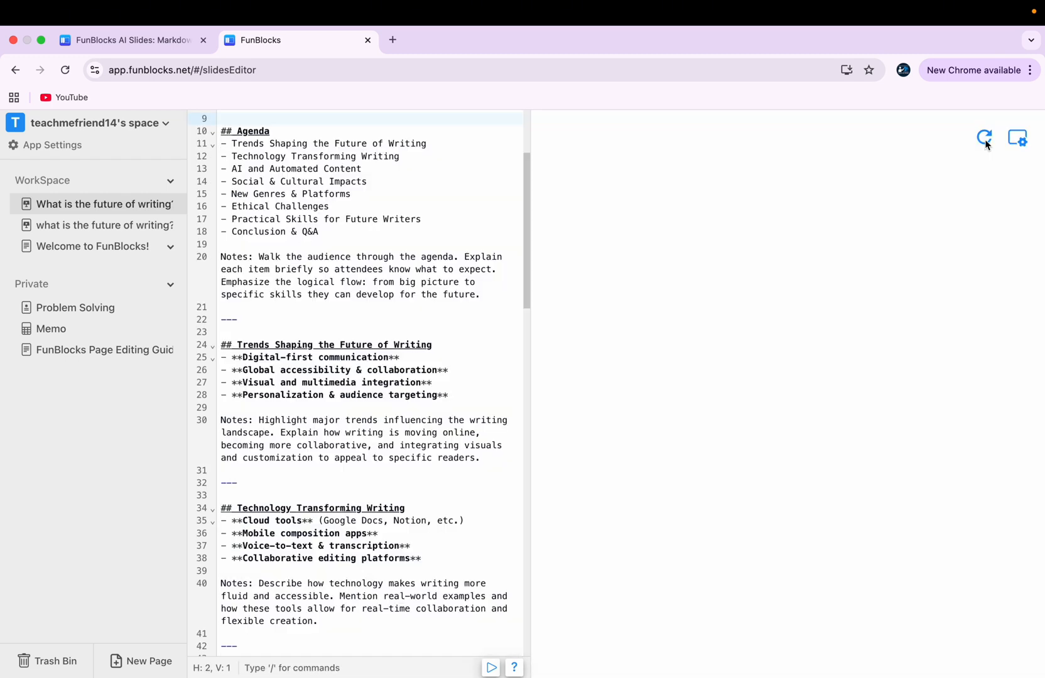
- Refresh the slide preview so it shows the 'Trends Shaping the Future of Writing' slide
click(986, 138)
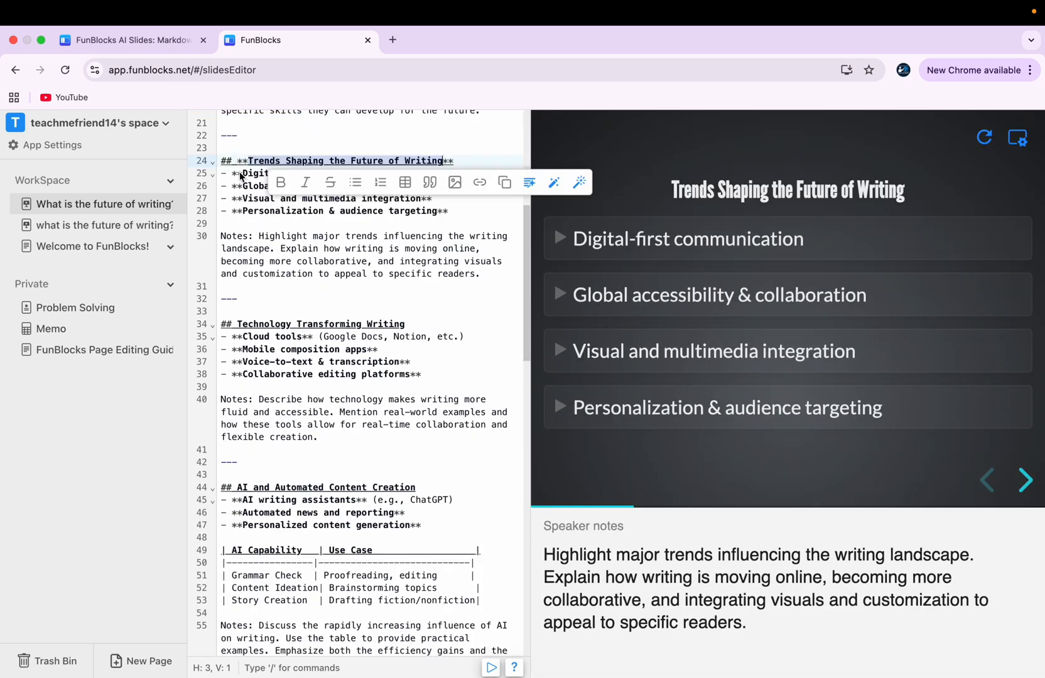
mouse_move(305, 182)
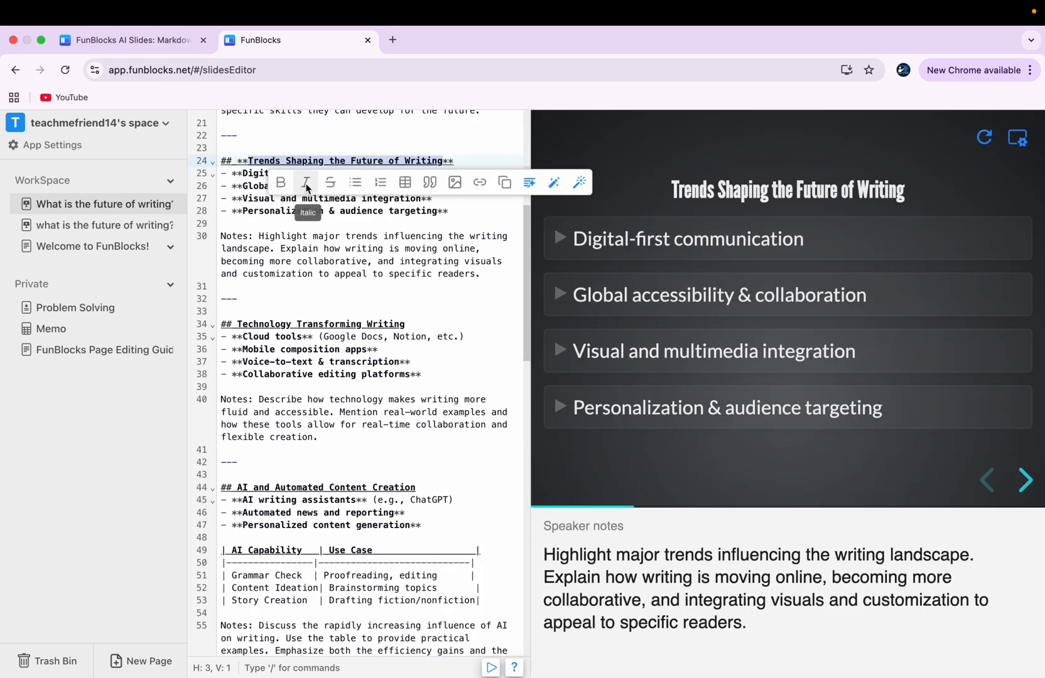
mouse_move(405, 182)
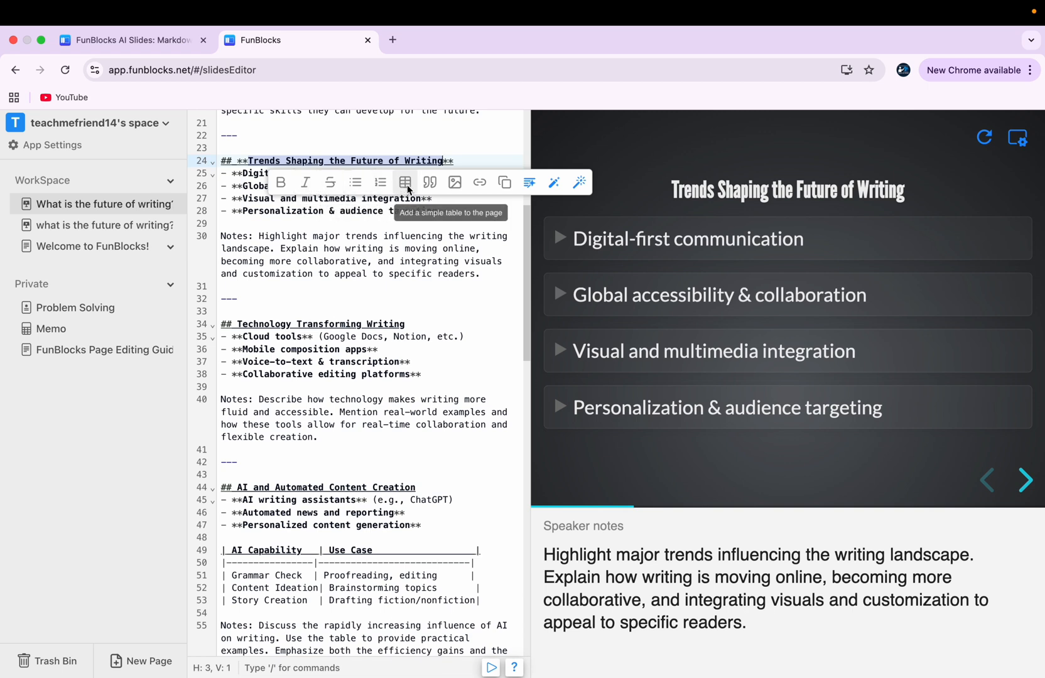
mouse_move(480, 182)
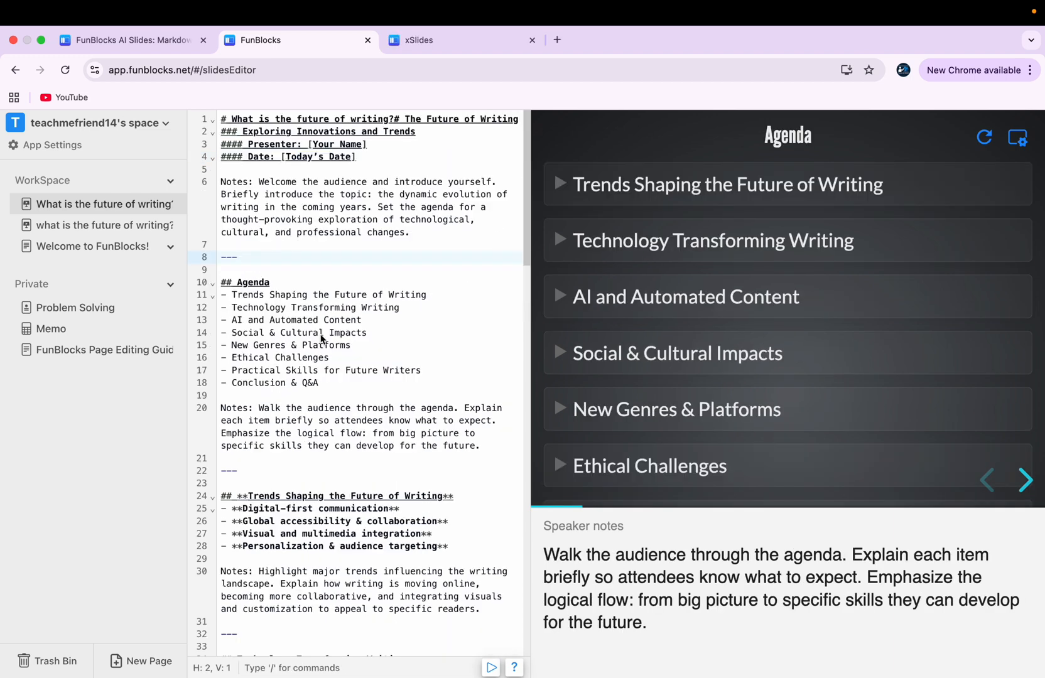
- Select the Agenda heading text in the Markdown editor
click(234, 258)
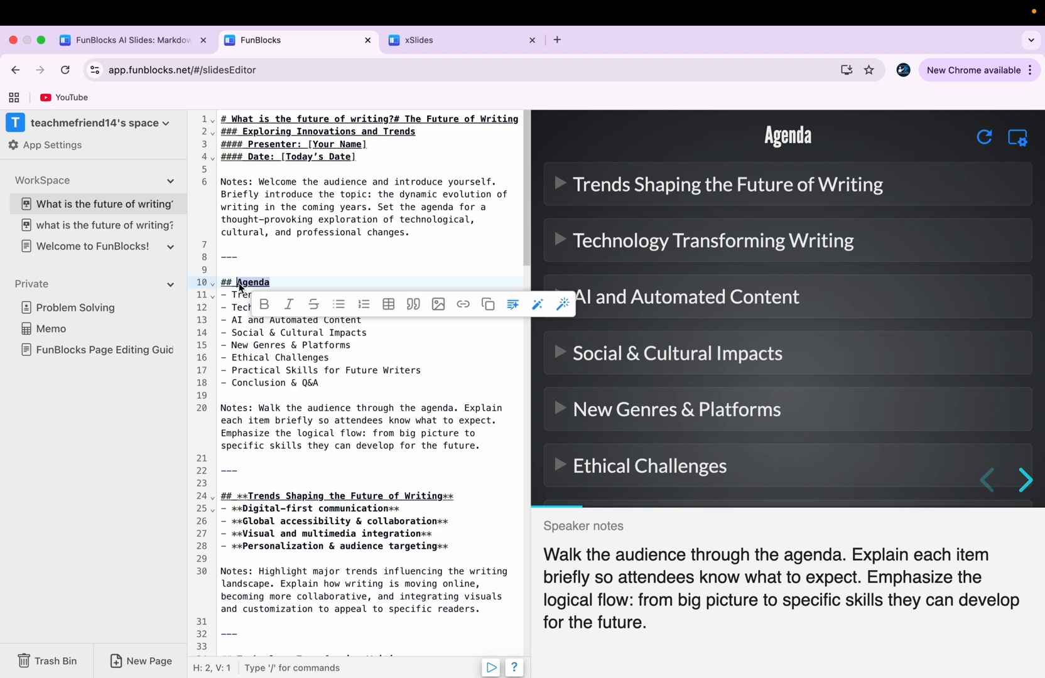
mouse_move(561, 304)
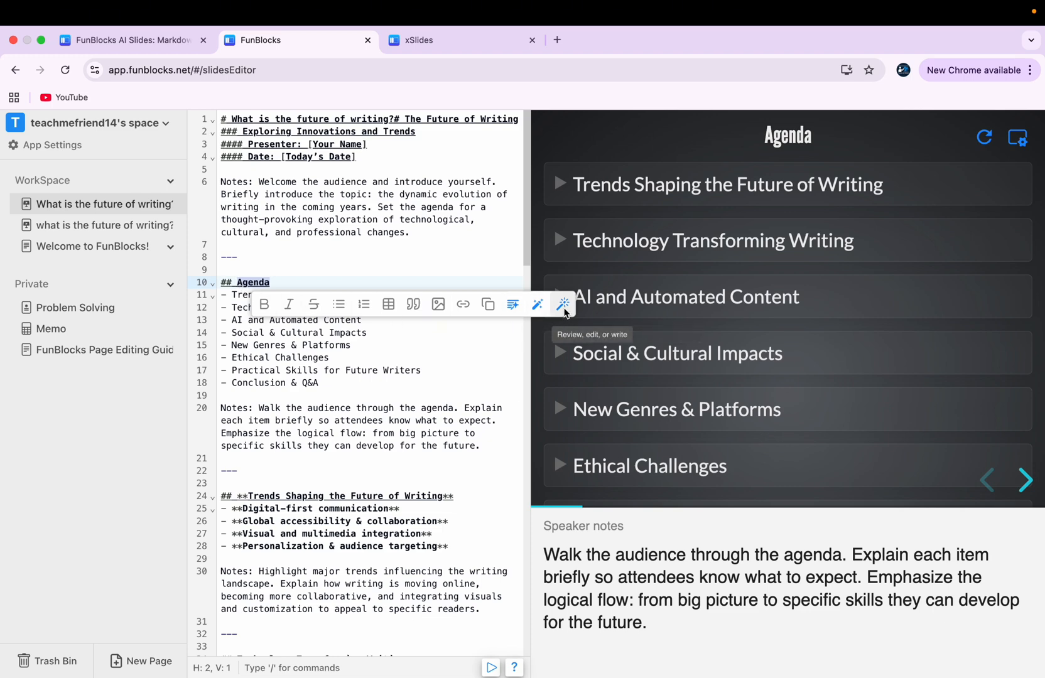
- Have the AI assistant add an Agenda sequence diagram to the Agenda slide and accept it
click(562, 304)
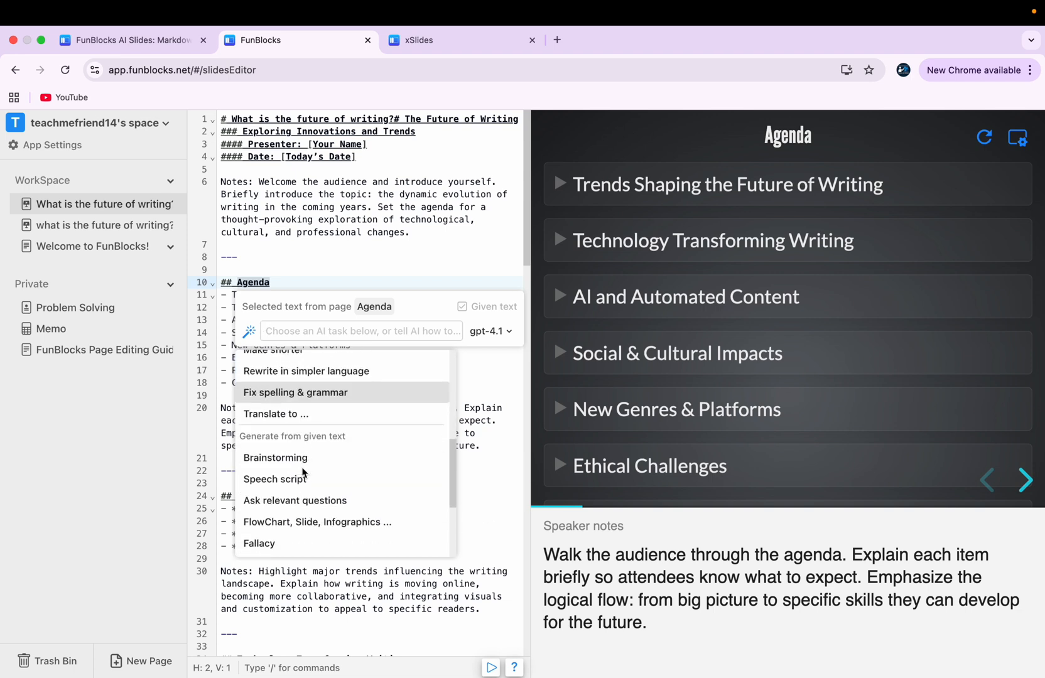
scroll(down, 3)
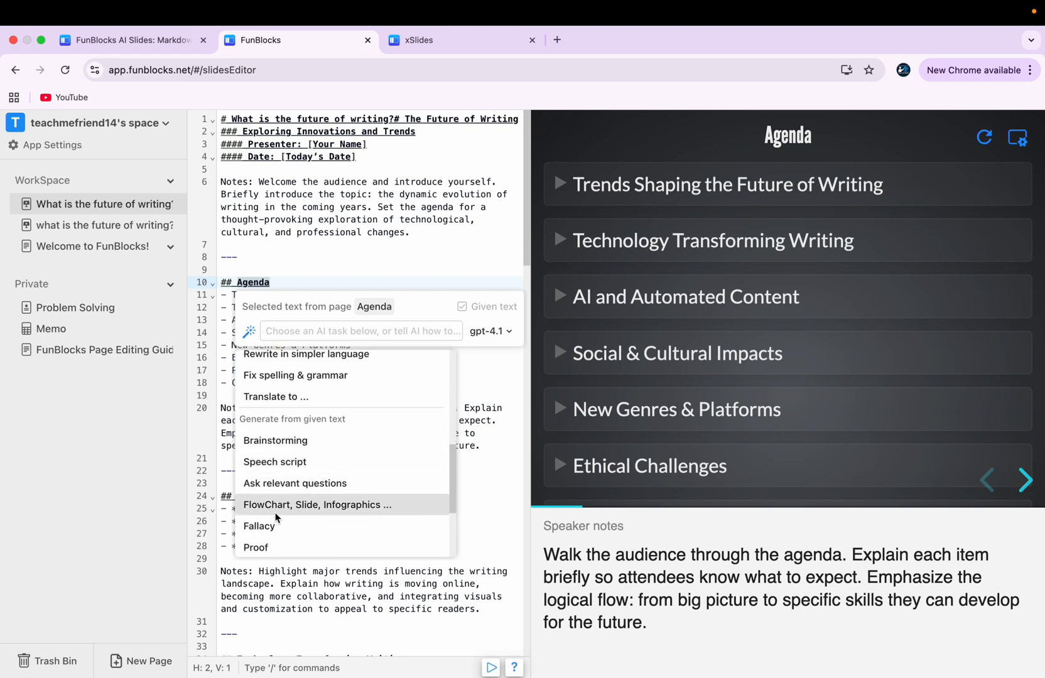
mouse_move(325, 515)
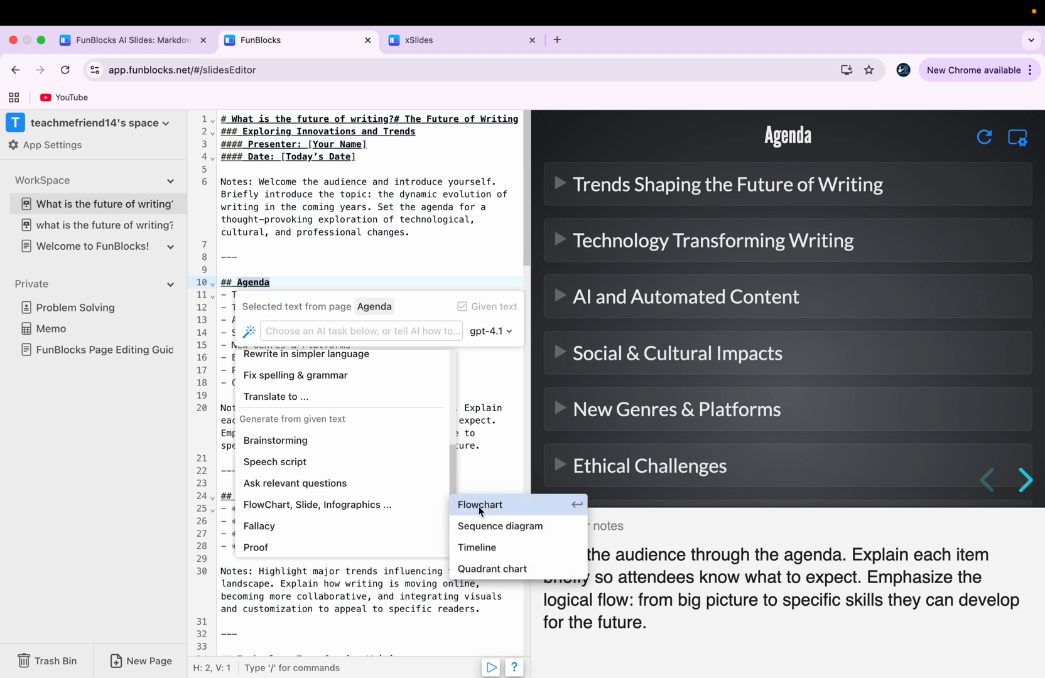
mouse_move(486, 548)
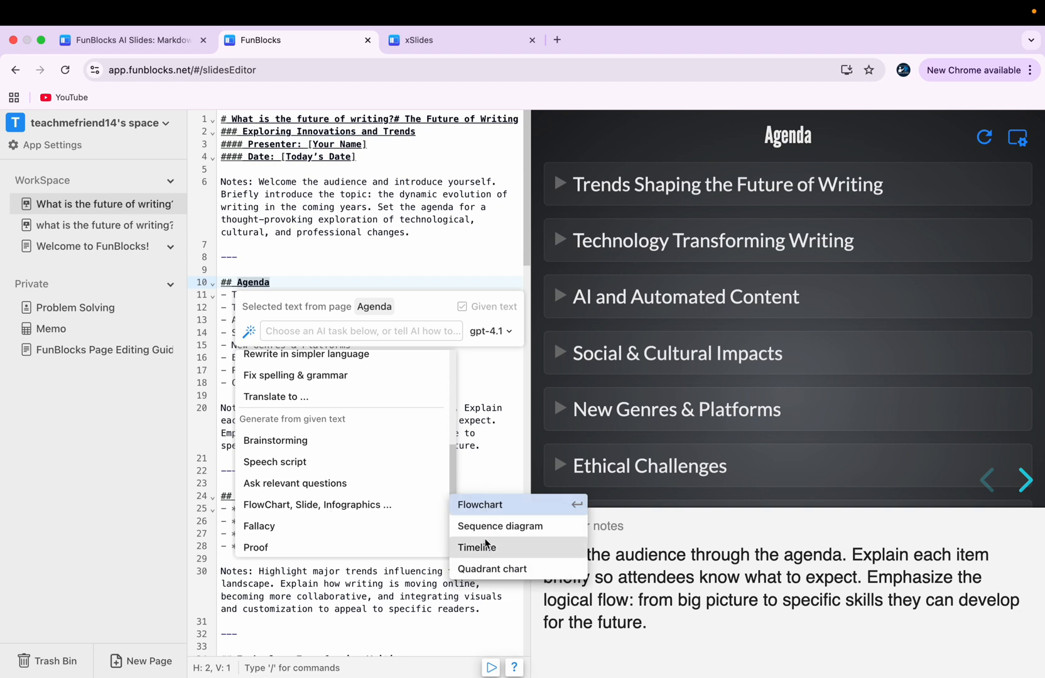
mouse_move(499, 526)
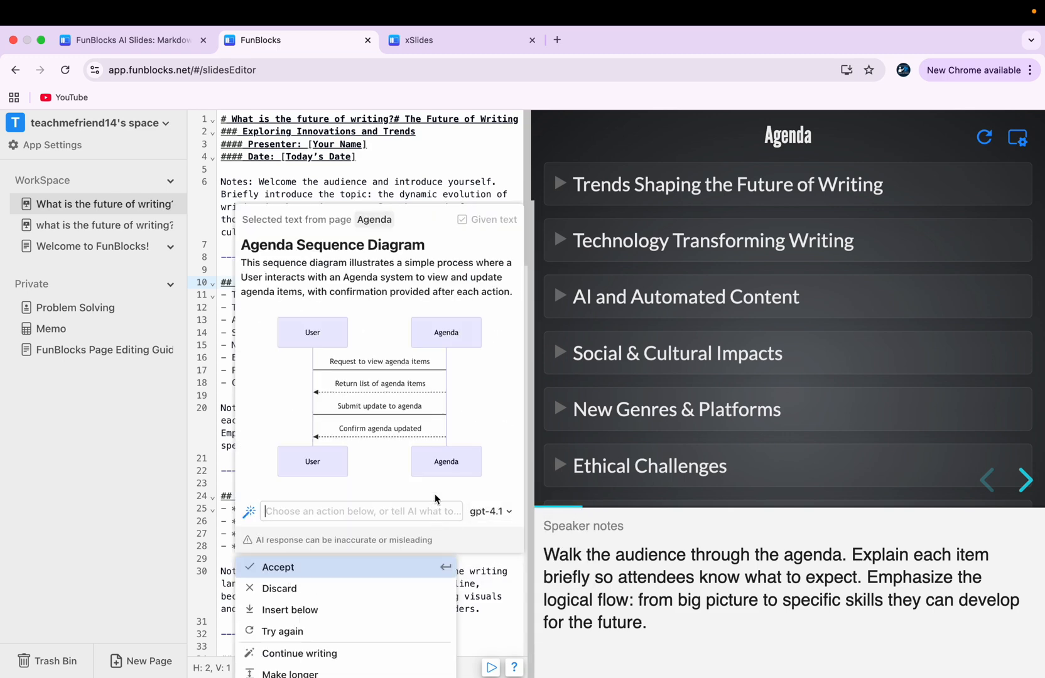
click(276, 567)
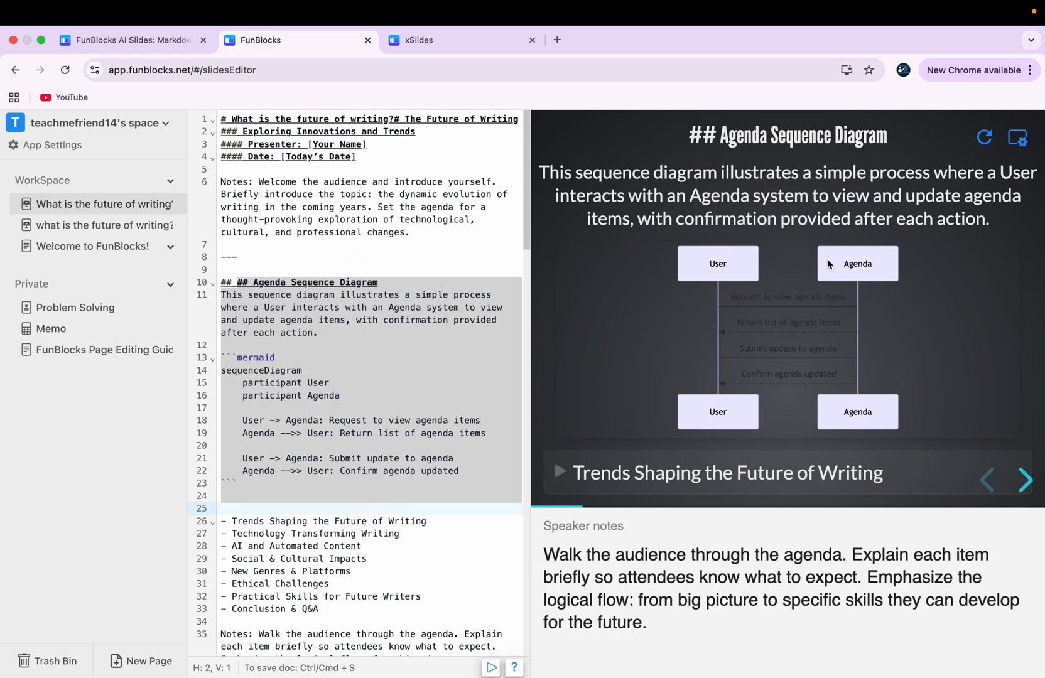
mouse_move(735, 281)
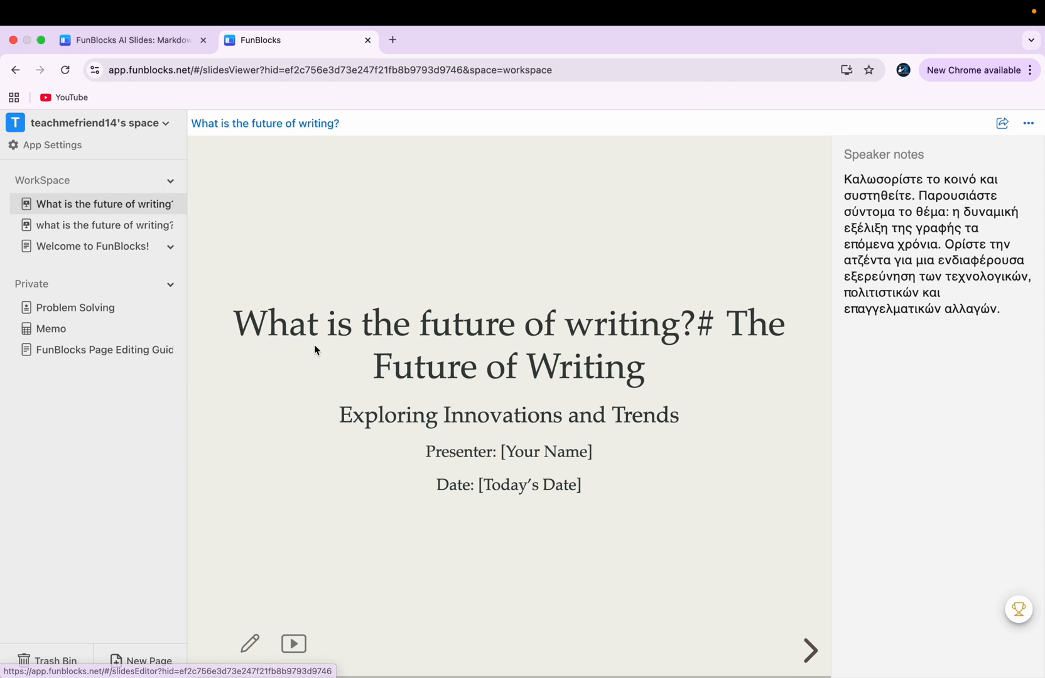
mouse_move(248, 643)
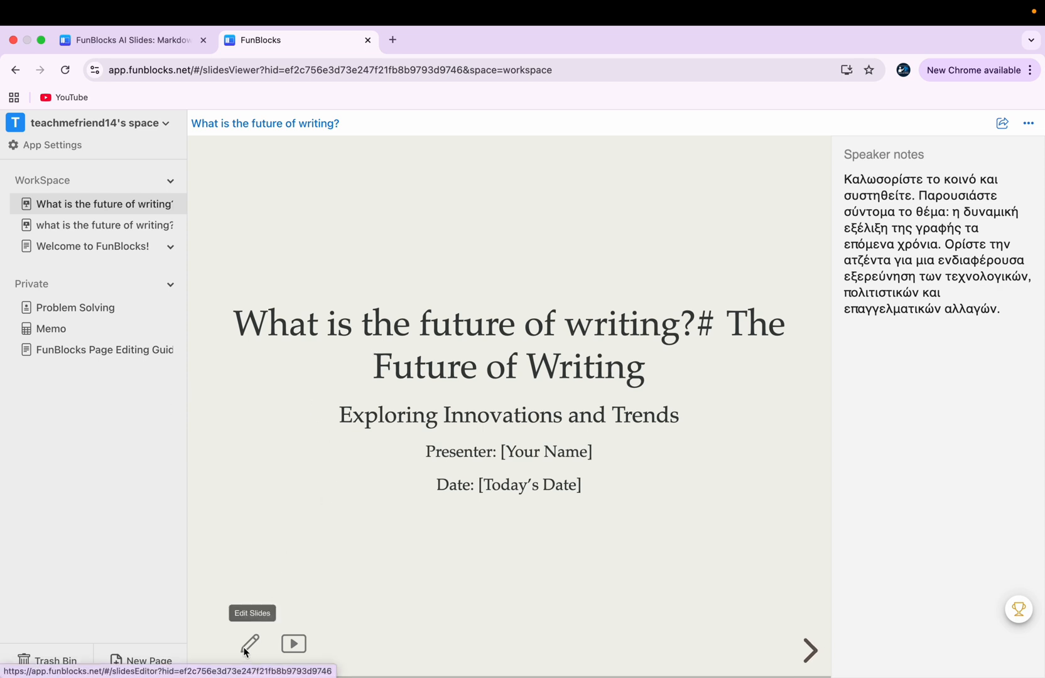
mouse_move(292, 644)
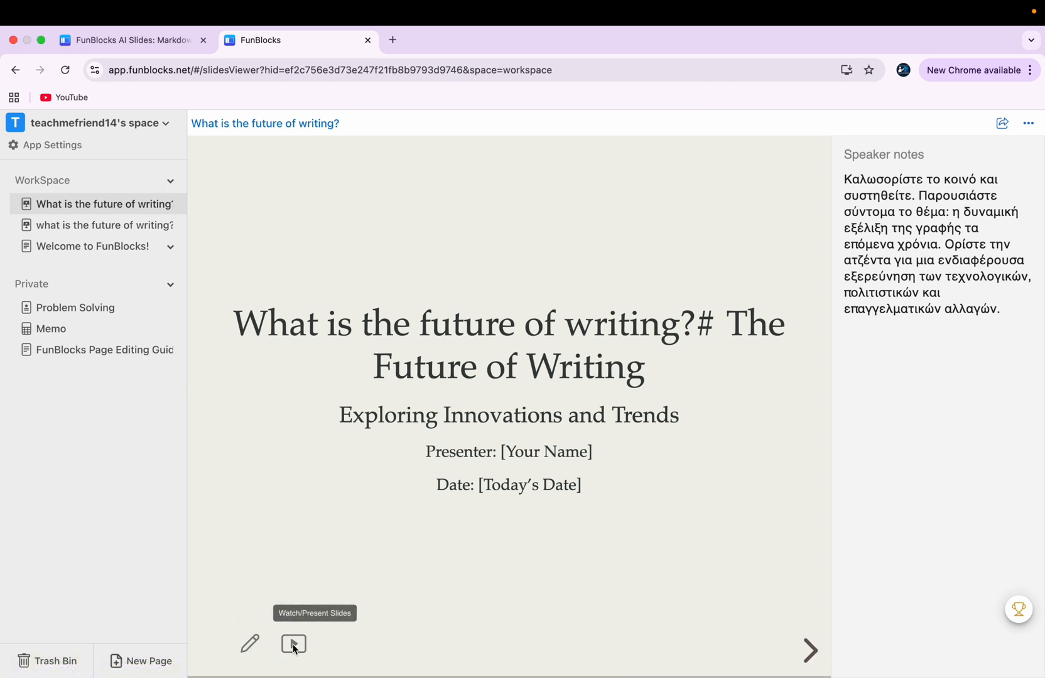
- Launch the deck as a presentation in a new xSlides tab
click(292, 645)
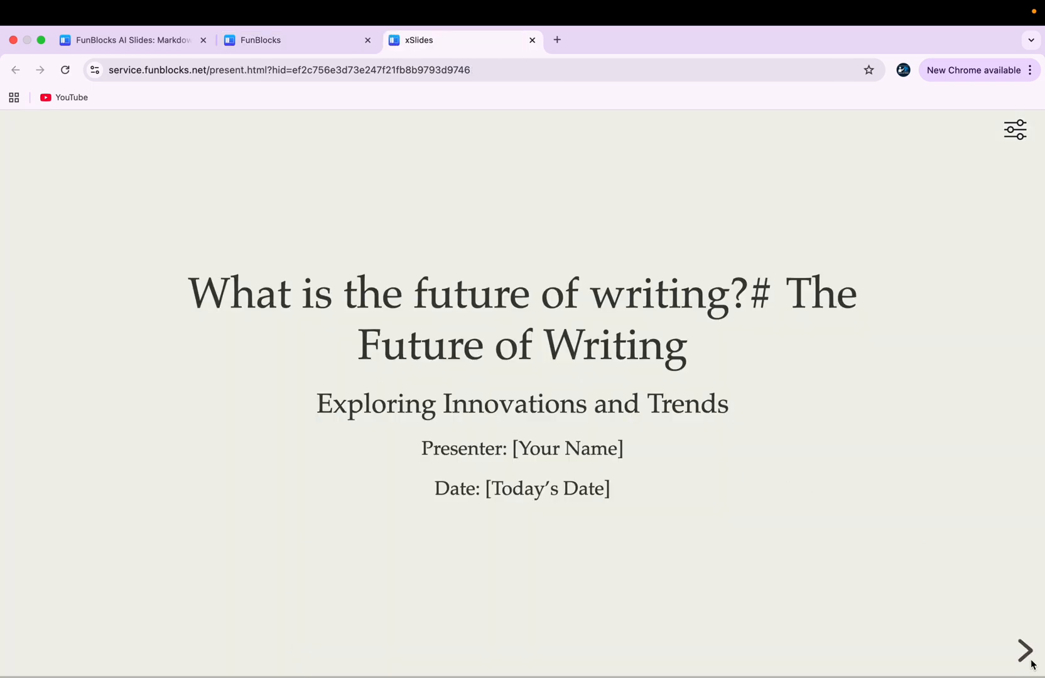
- In Display Settings, toggle speaker notes on then off, and confirm with Done
click(1015, 129)
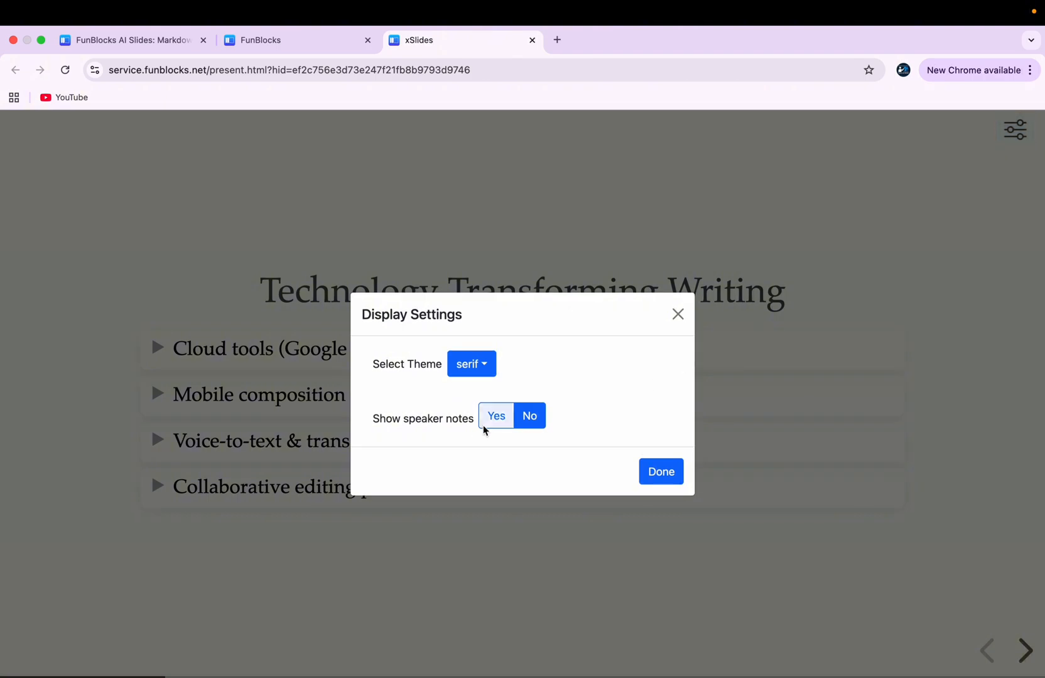
click(496, 416)
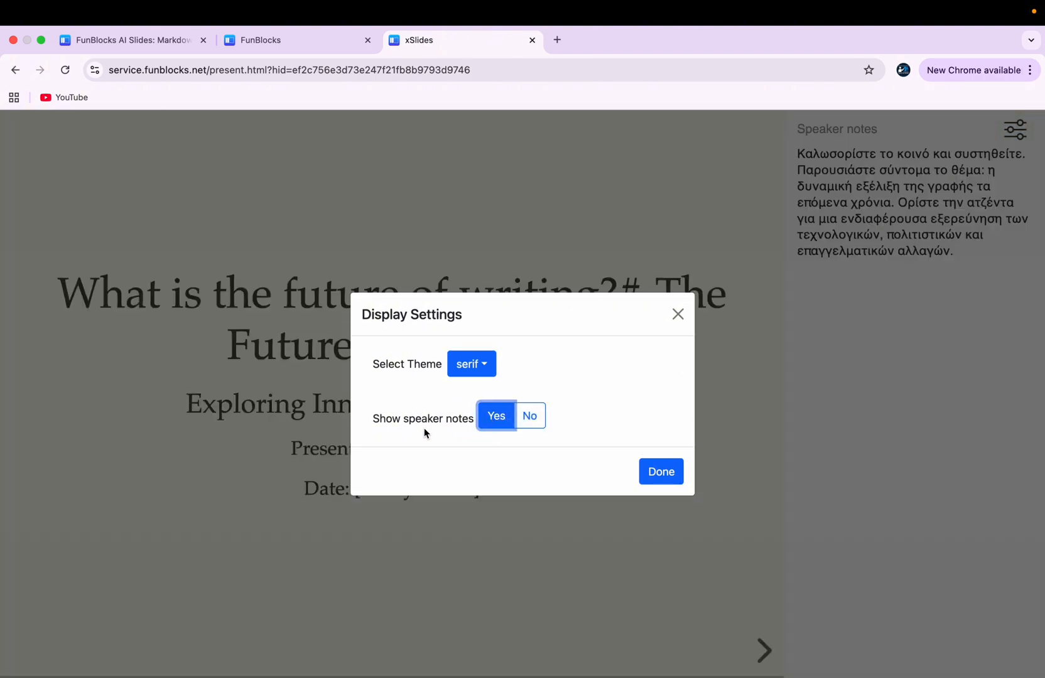
click(529, 415)
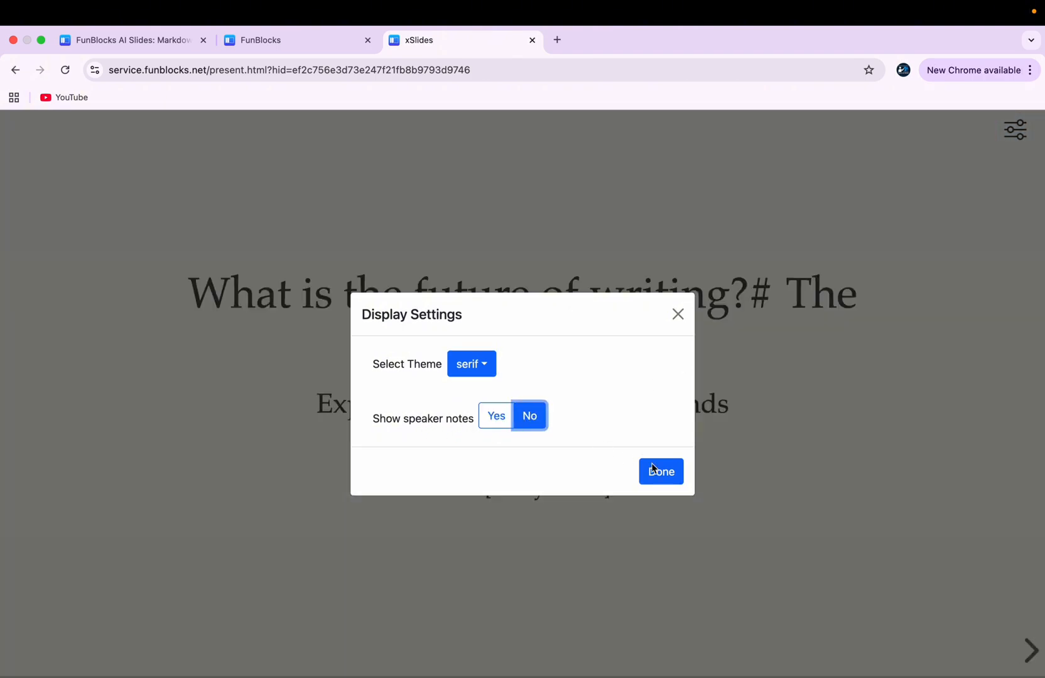
click(659, 472)
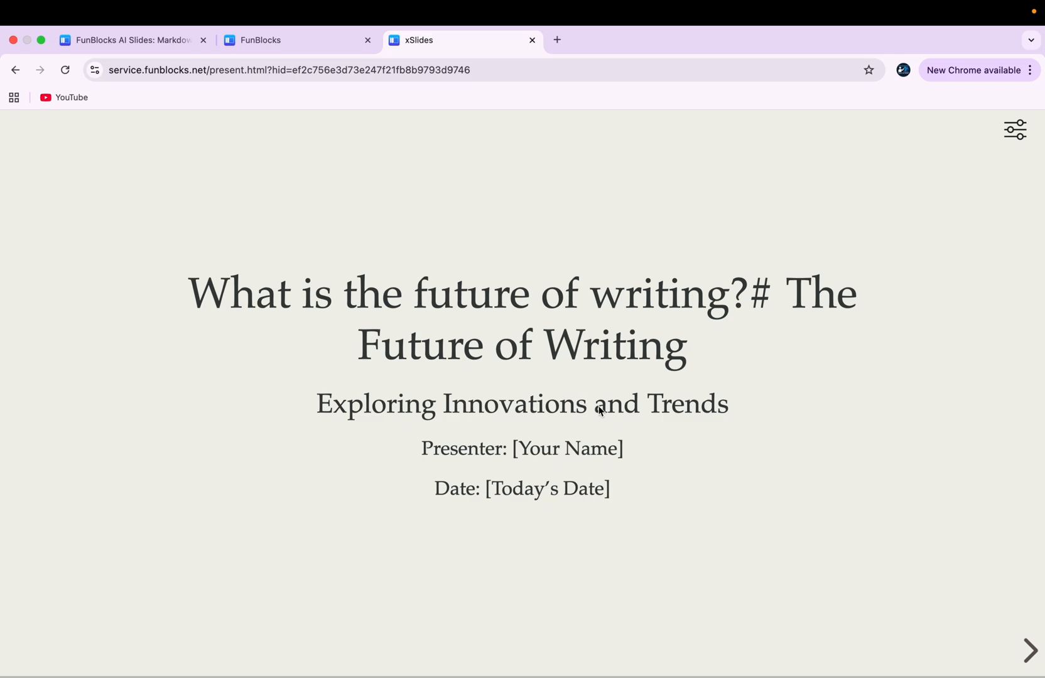
- Advance the presentation to the Agenda Sequence Diagram slide
click(1028, 652)
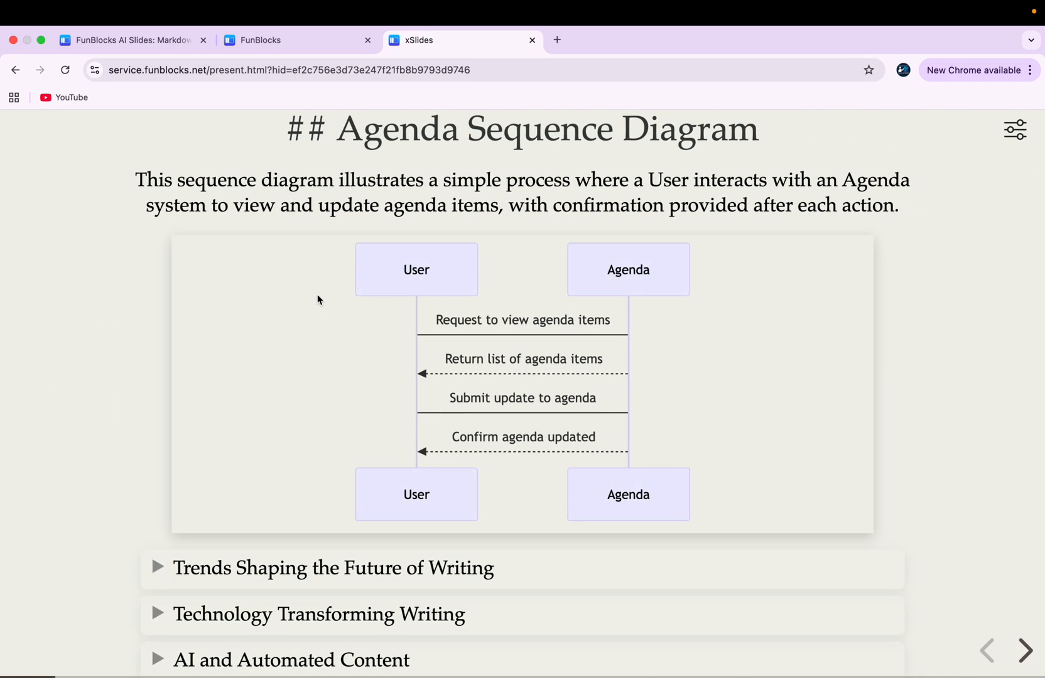
mouse_move(305, 170)
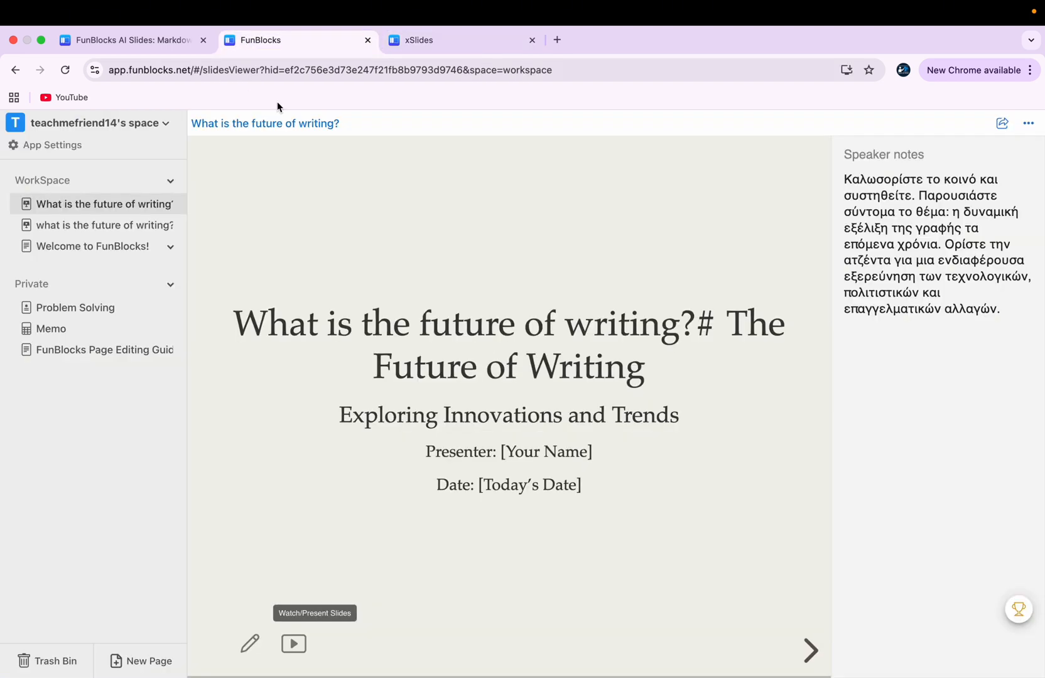
mouse_move(332, 257)
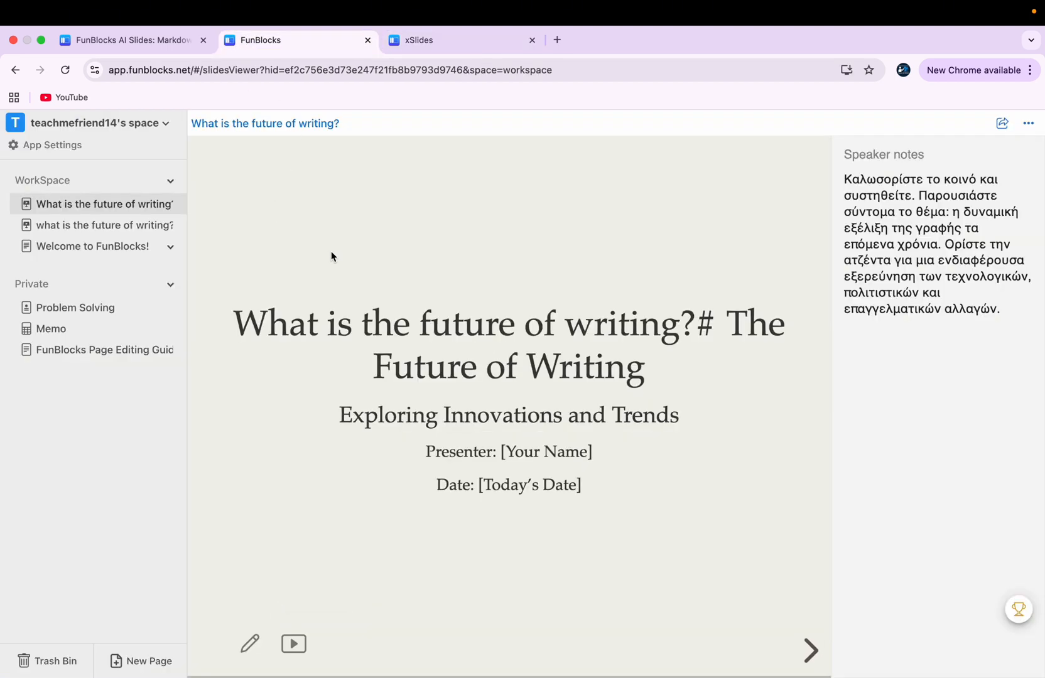